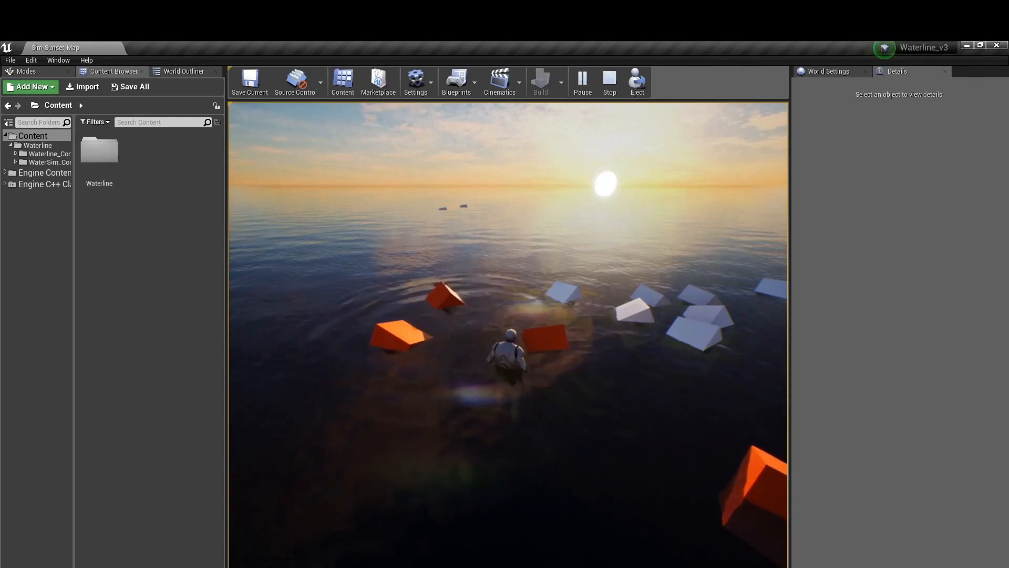
End the running Play In Editor session to return to the editor
left_click(610, 79)
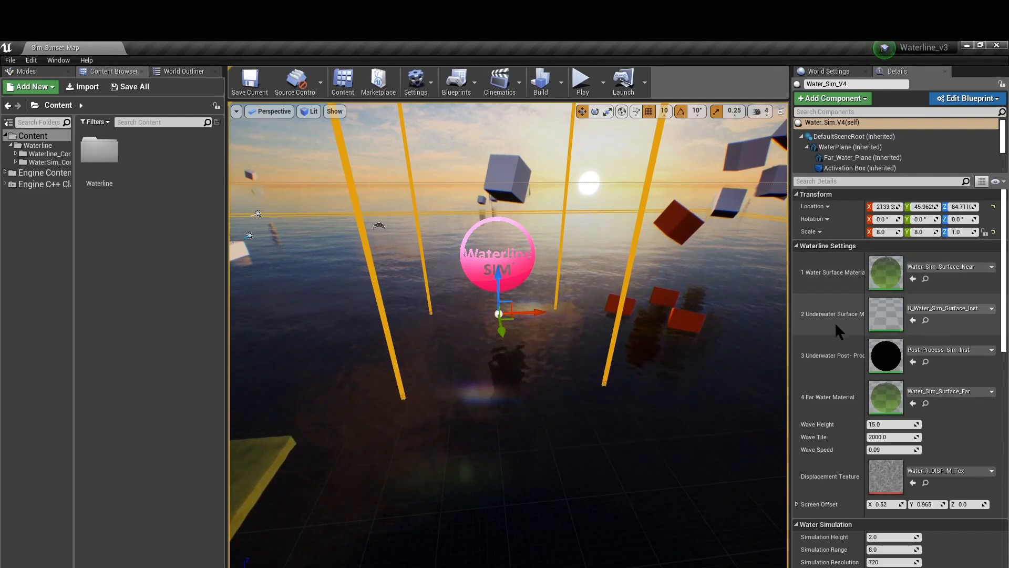
mouse_move(886, 356)
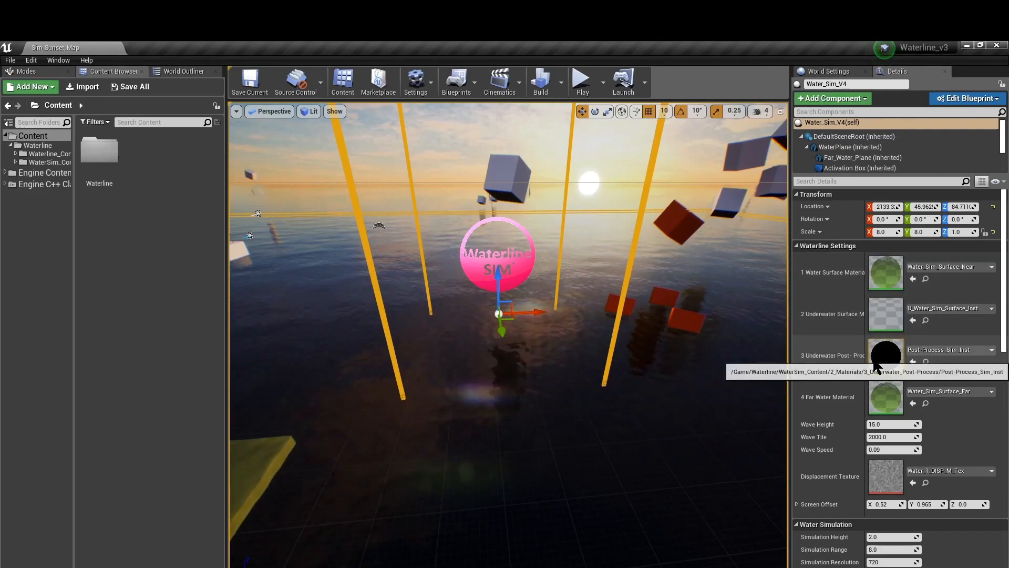
mouse_move(828, 402)
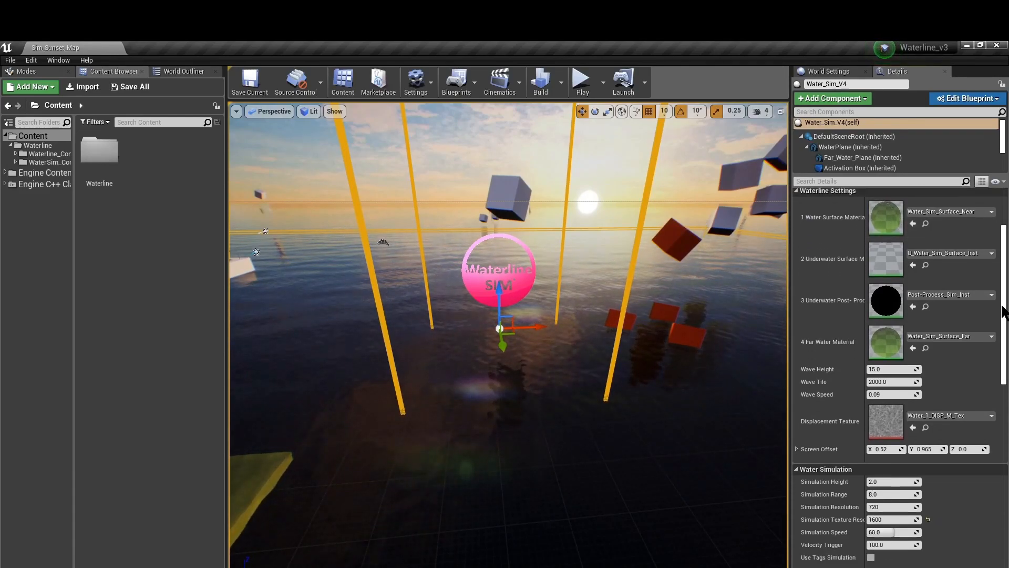
scroll("down", 3)
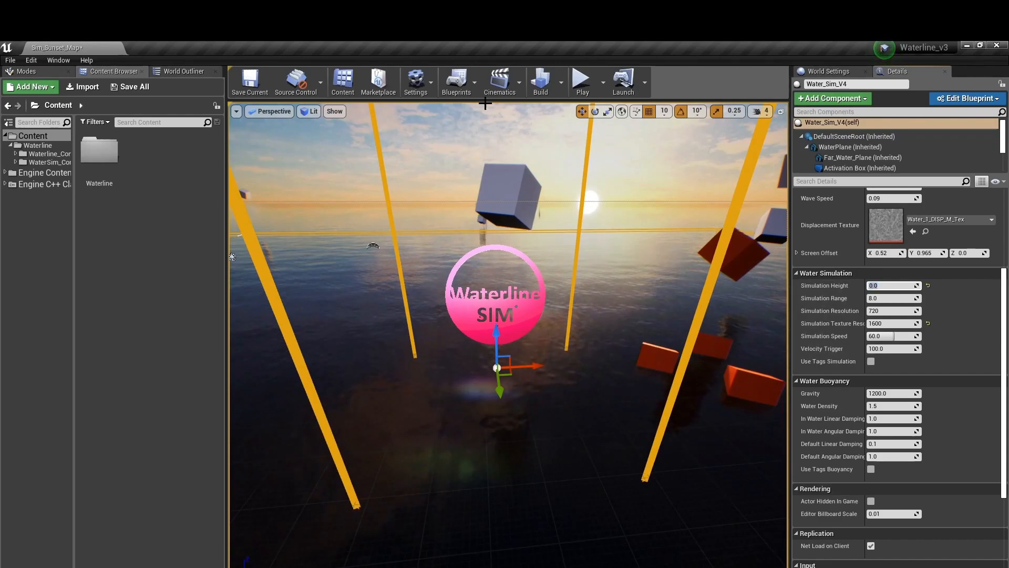
left_click(582, 79)
type("10")
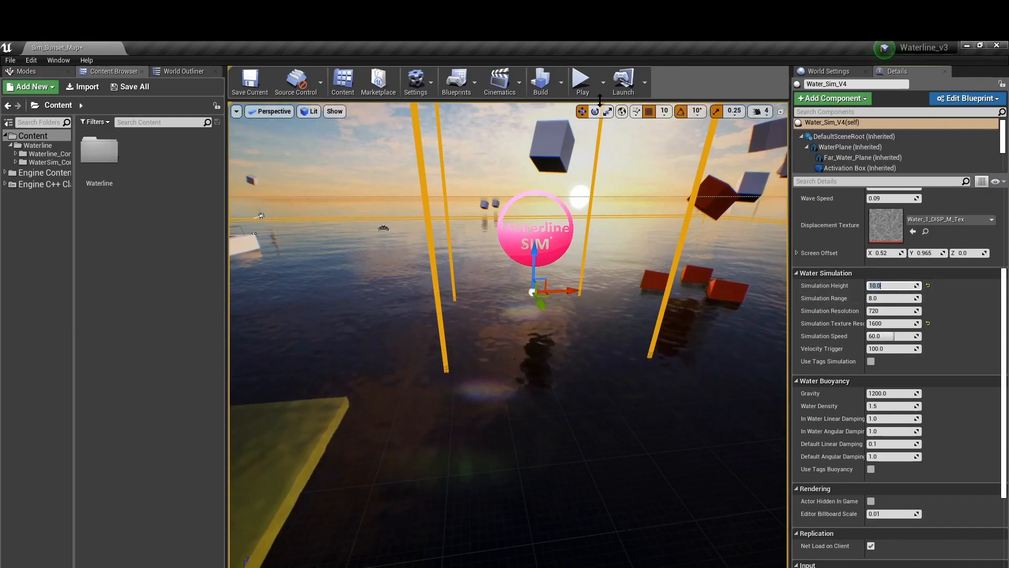
left_click(583, 79)
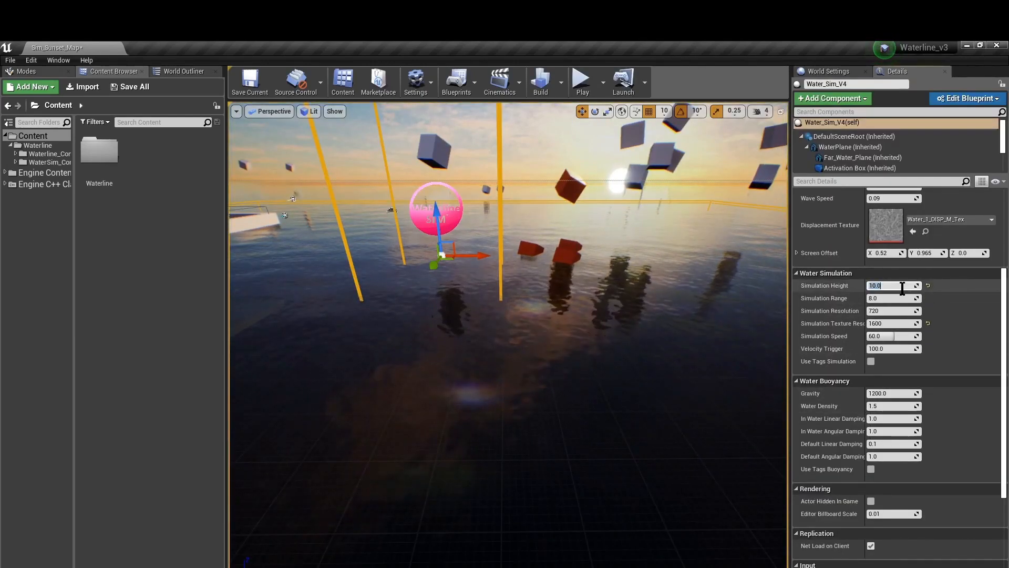
type("2.0")
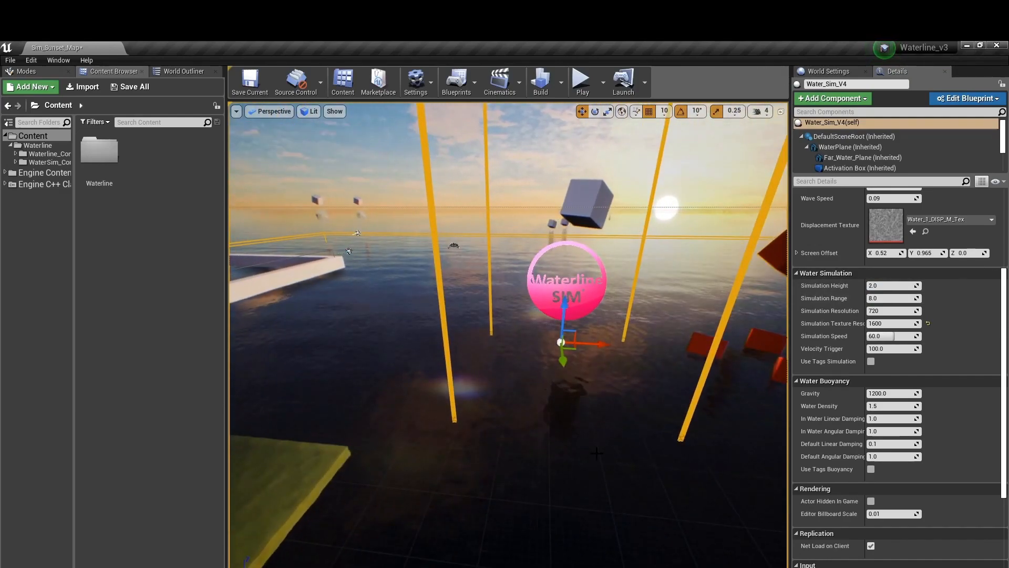
mouse_move(893, 298)
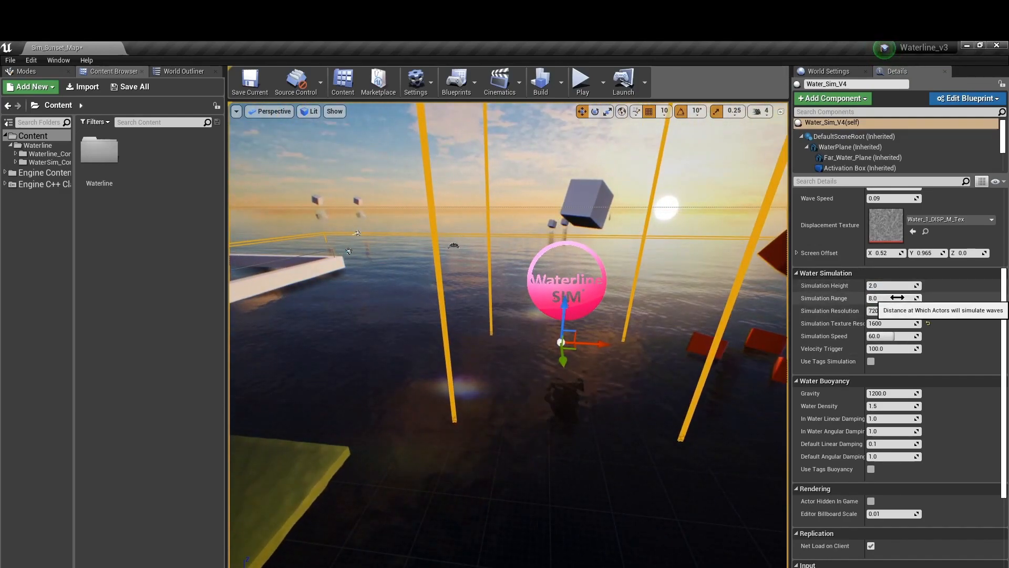
left_click_drag(898, 298, 895, 297)
type("10")
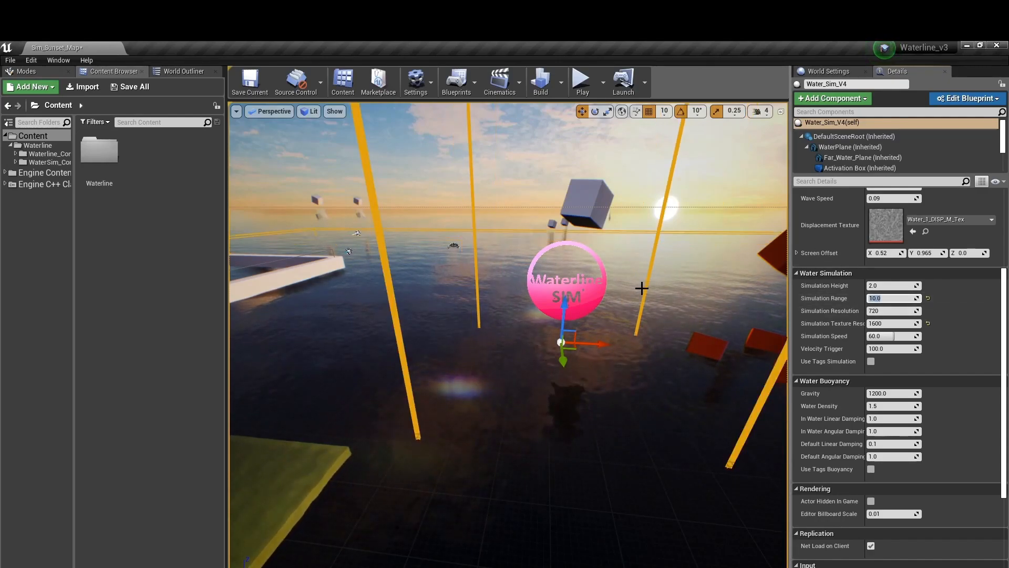
Play-test the larger range, then set the water actor's Simulation Range back to 8.0
left_click(582, 79)
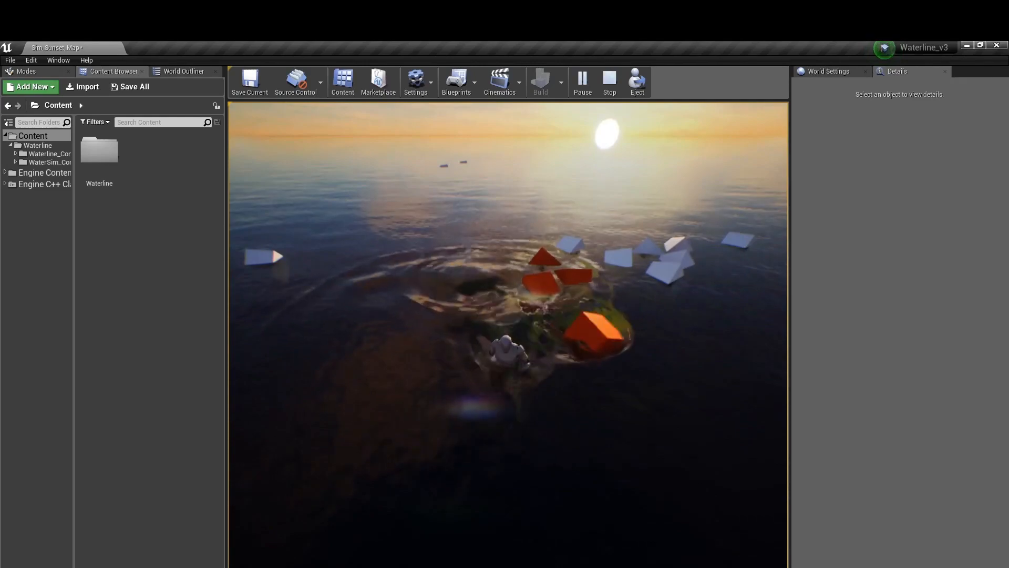
left_click(609, 79)
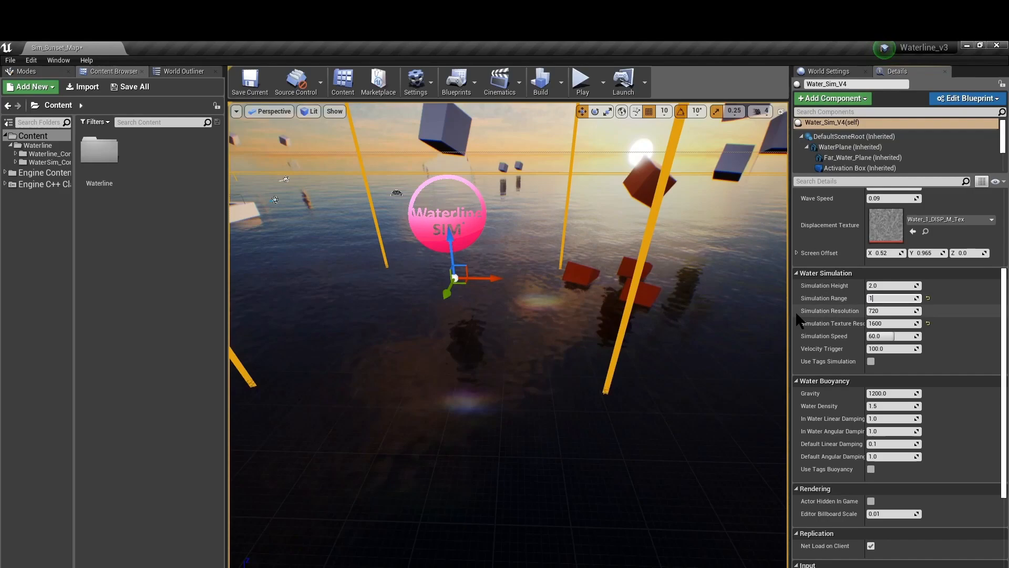
type("8.0")
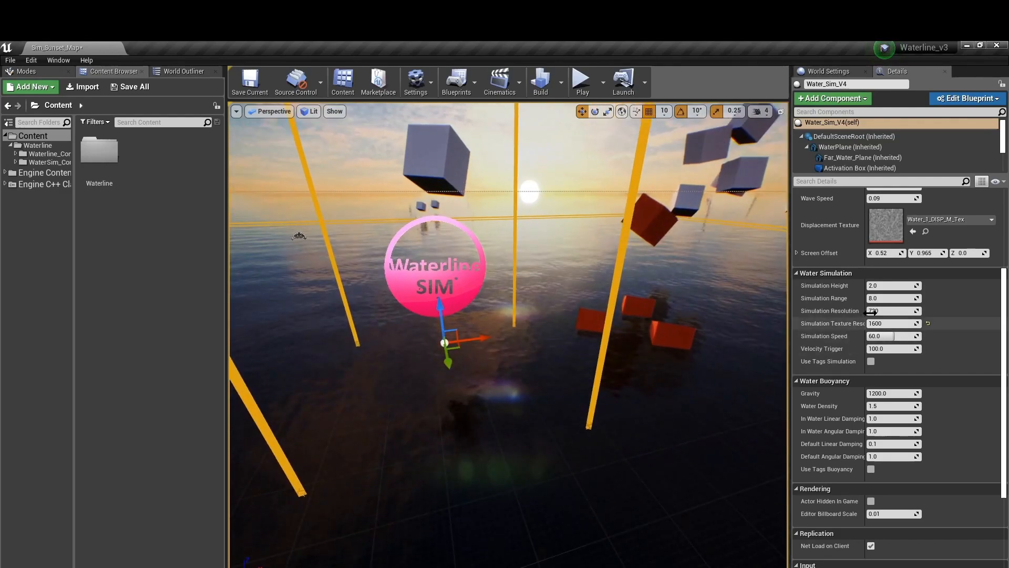
mouse_move(886, 298)
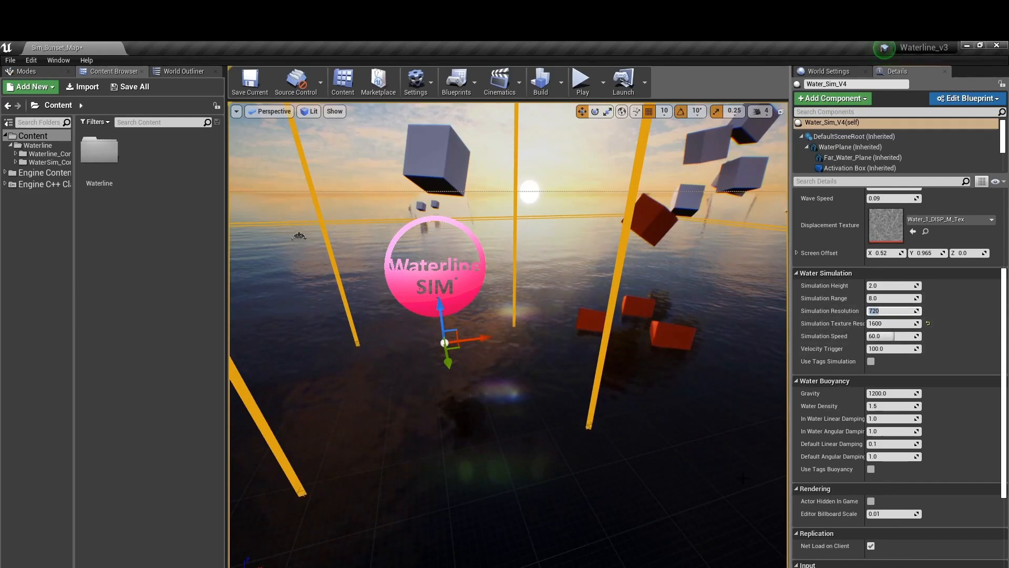
Try Simulation Resolution values 2048 and 512 on the Waterline SIM water actor before settling lower
type("2048")
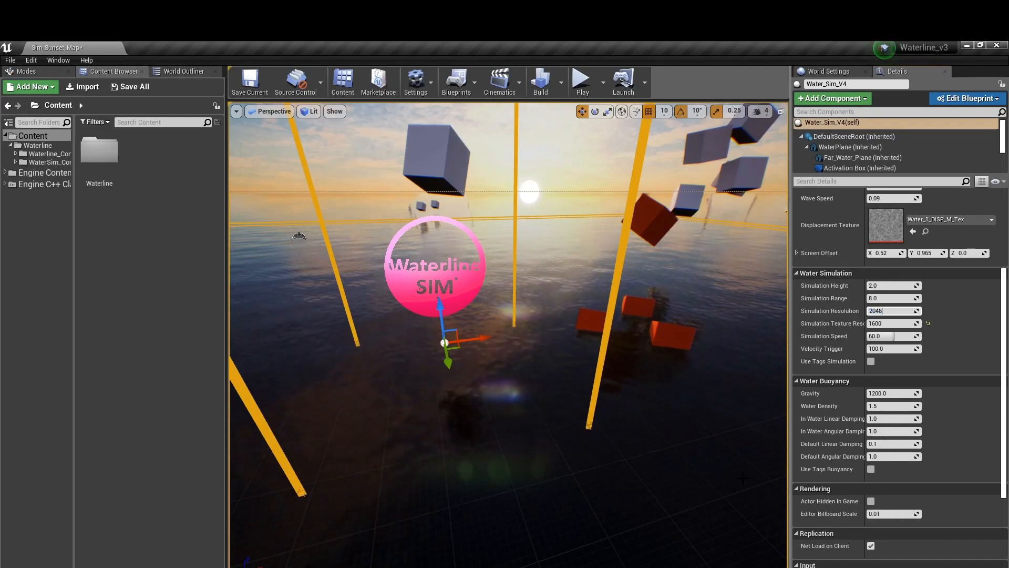
left_click(582, 77)
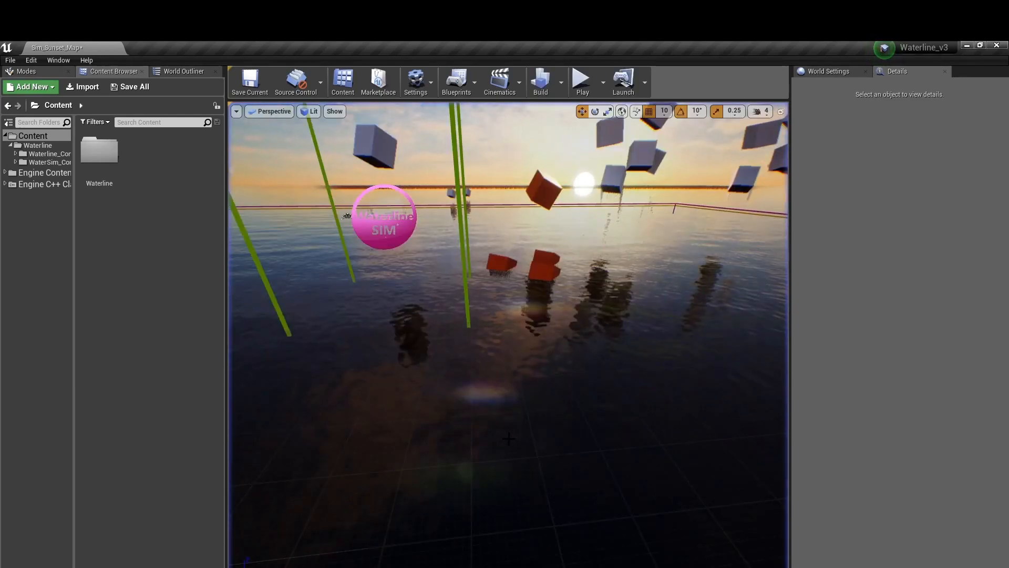
left_click(385, 215)
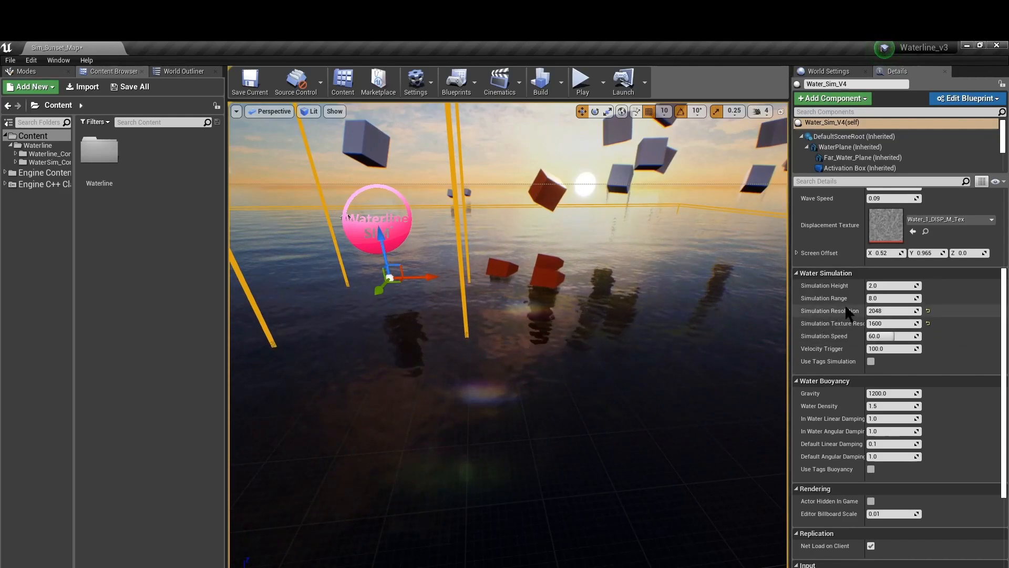
left_click(890, 311)
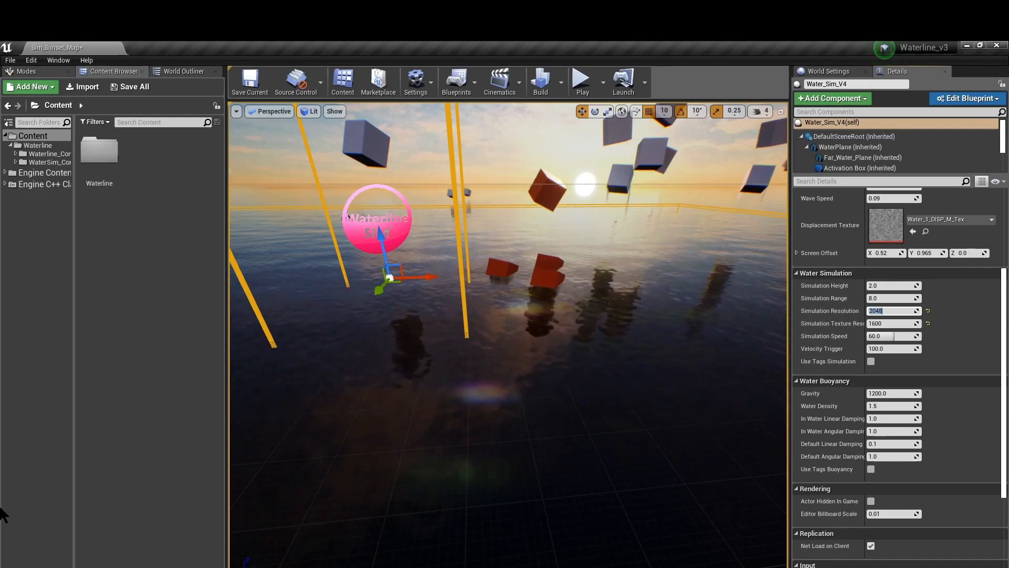
type("512")
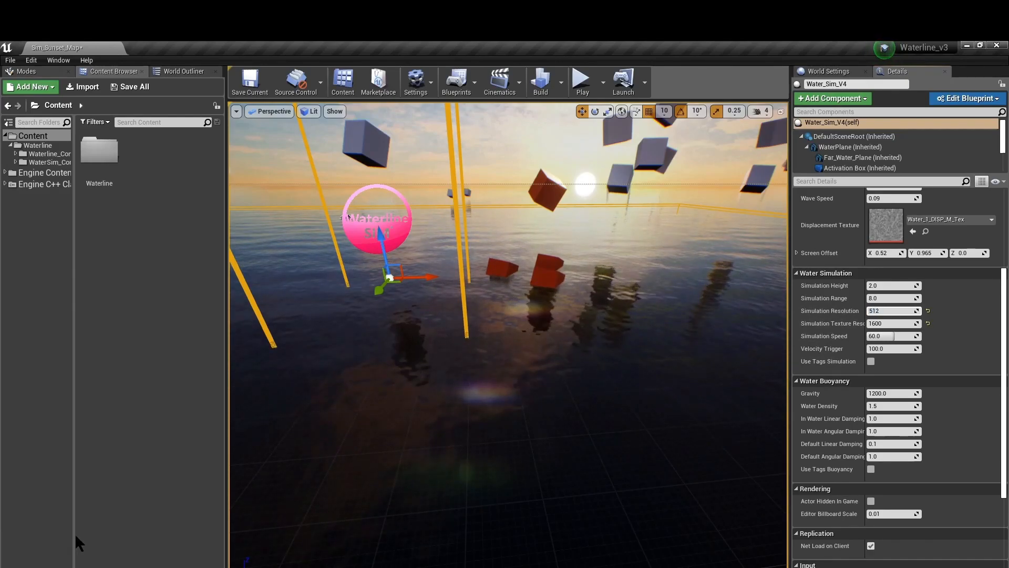
left_click(582, 79)
type("10")
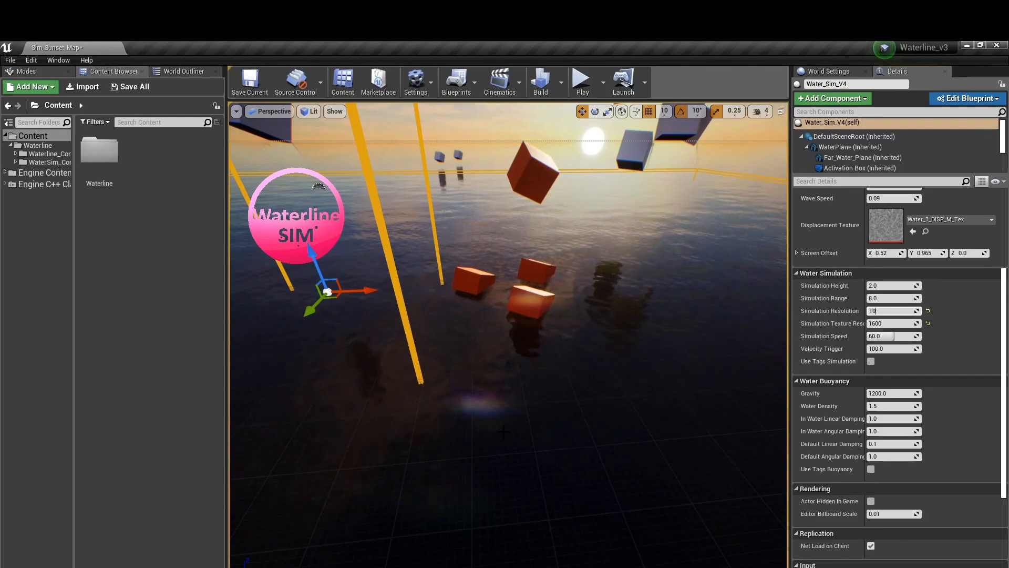
left_click(582, 78)
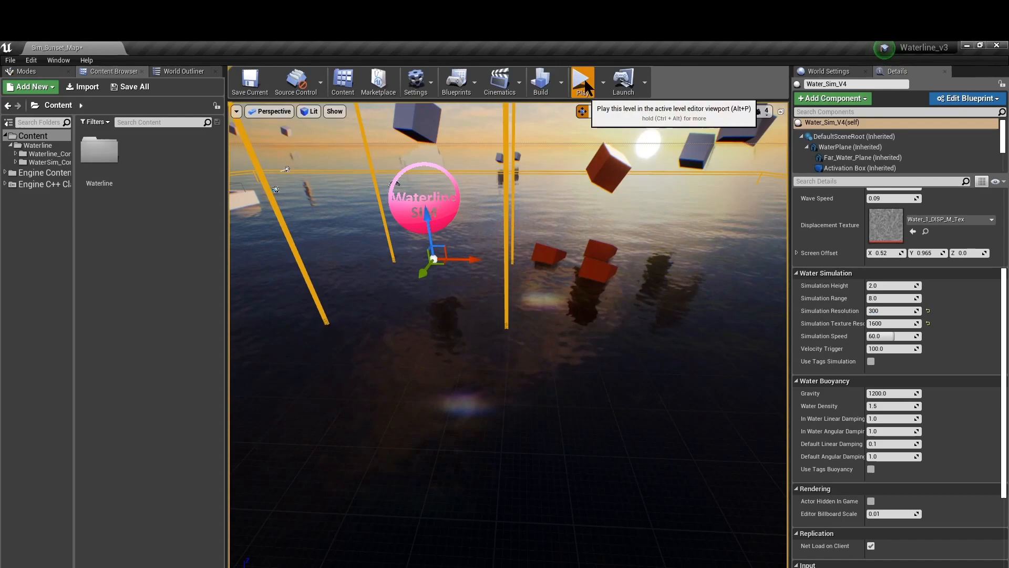
Play-test the level at resolution 300, then stop and return to editing
left_click(582, 79)
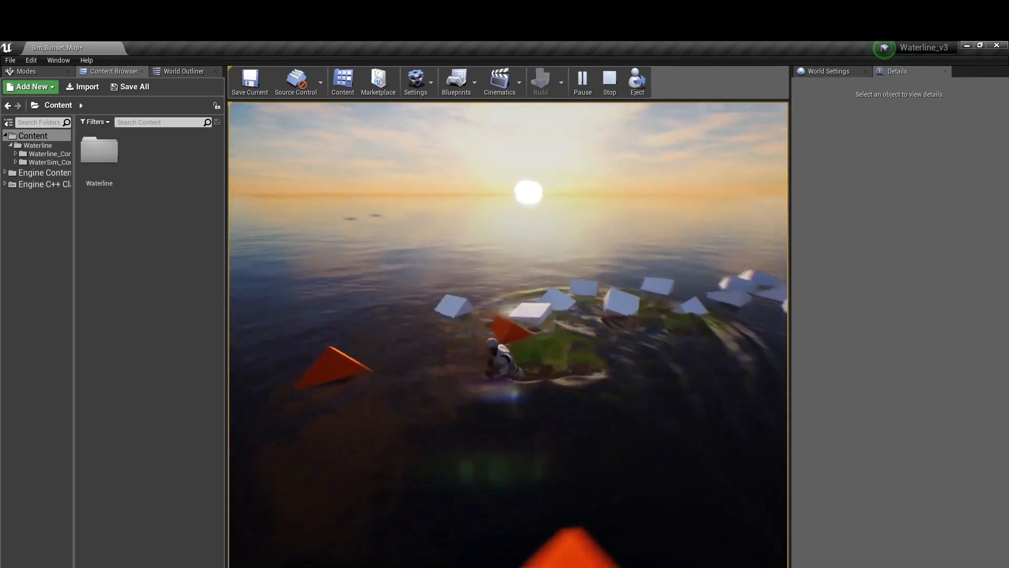
left_click(610, 79)
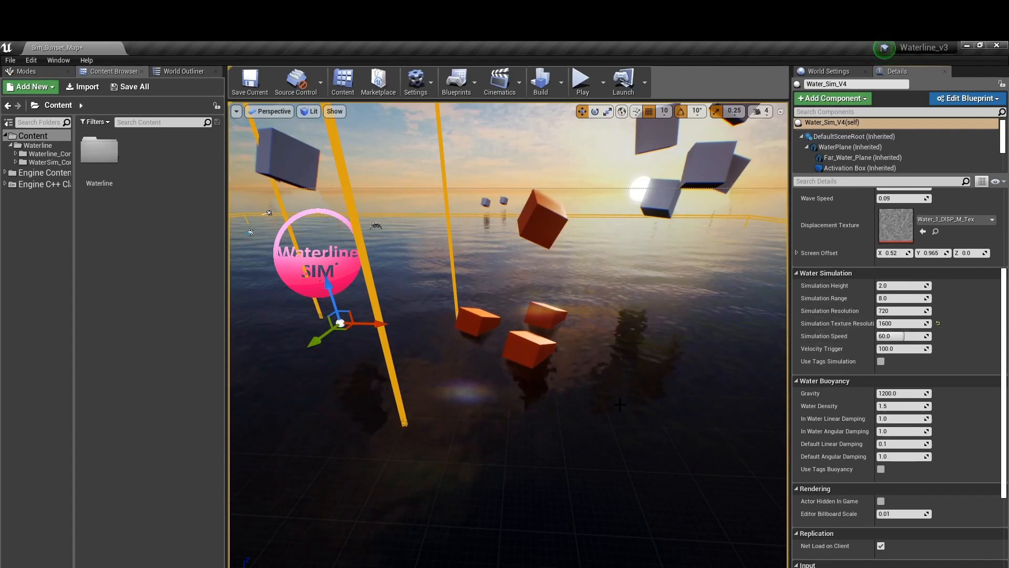
mouse_move(896, 323)
type("4096")
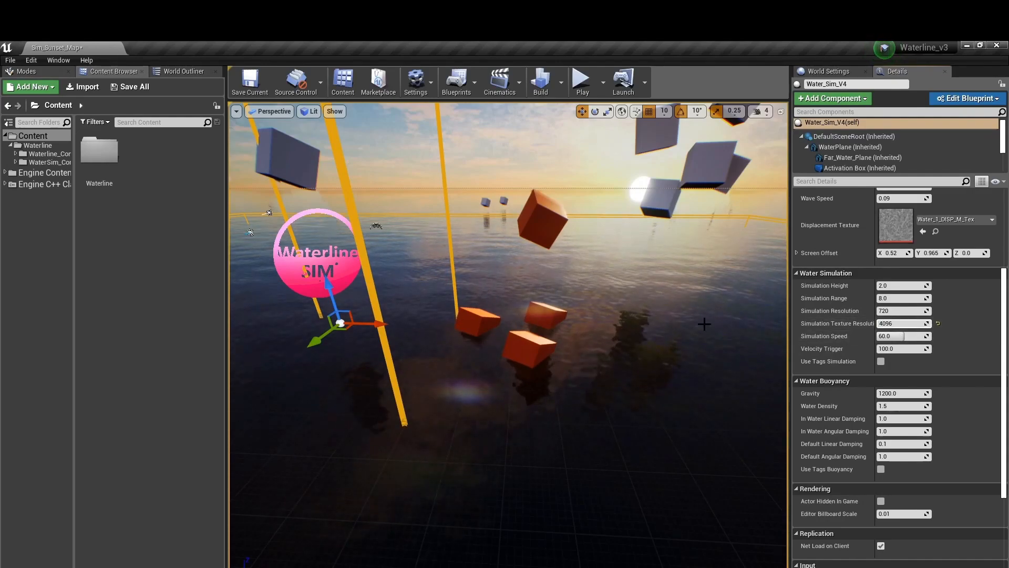
Play-test the level at texture resolution 4096, then stop
left_click(582, 79)
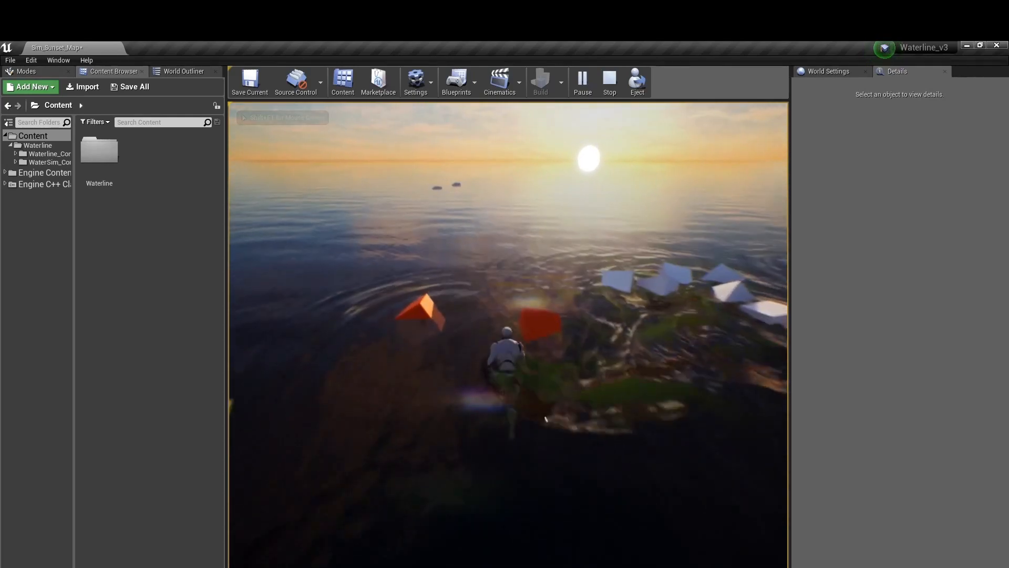
left_click(609, 79)
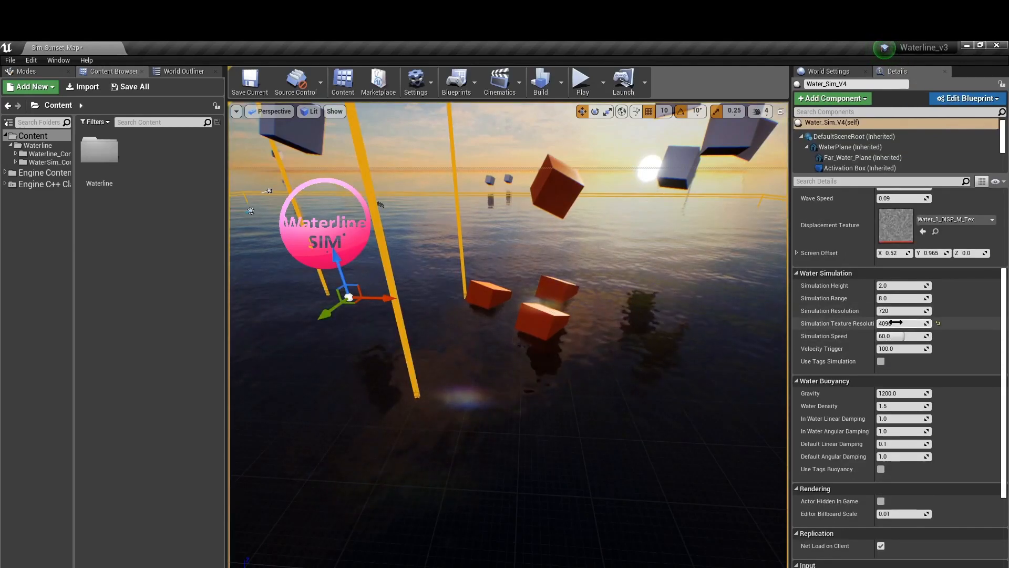
Set Simulation Texture Resolution to 256, then to 1600
left_click(900, 323)
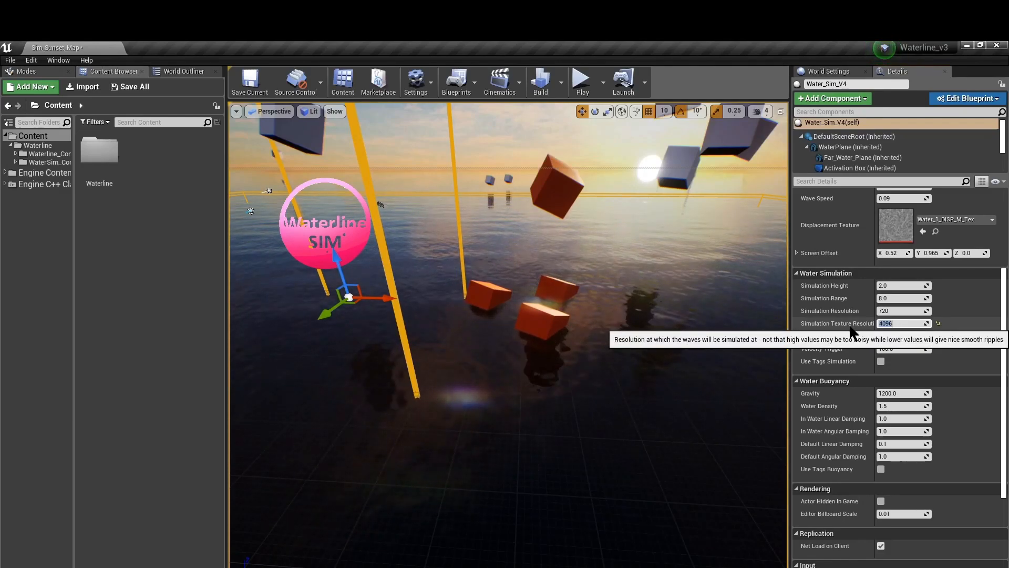
type("256")
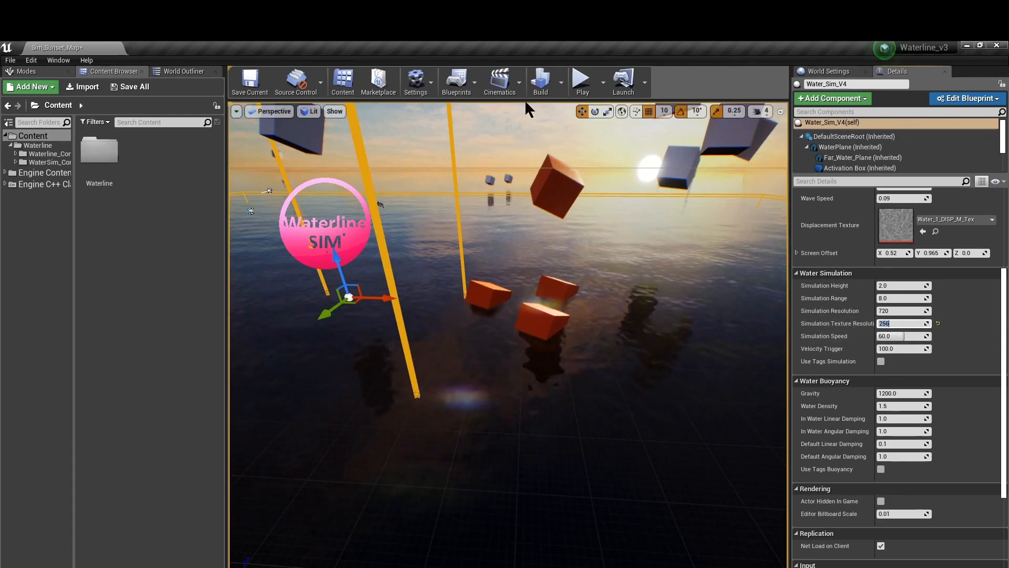
left_click(583, 78)
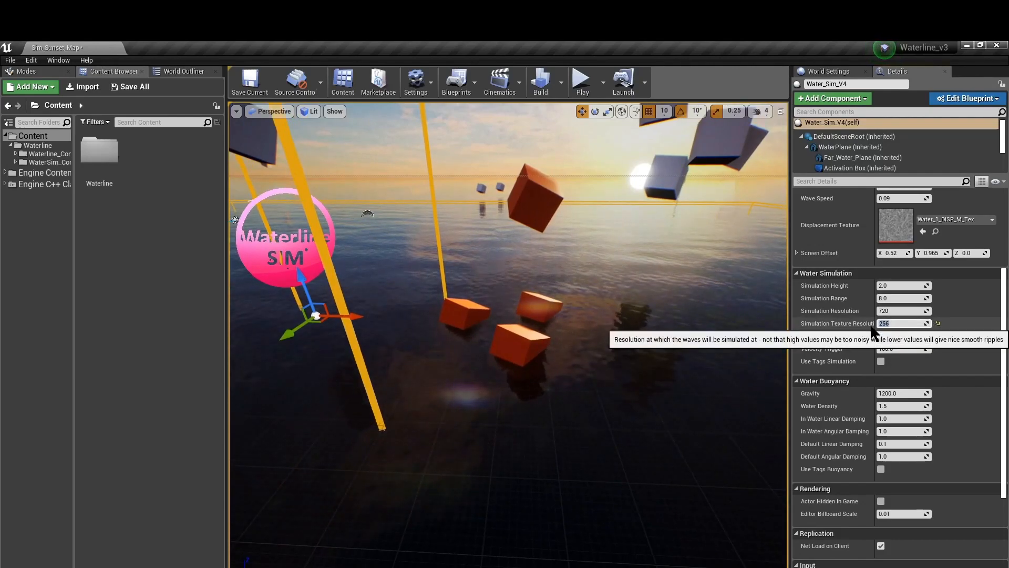
type("1600")
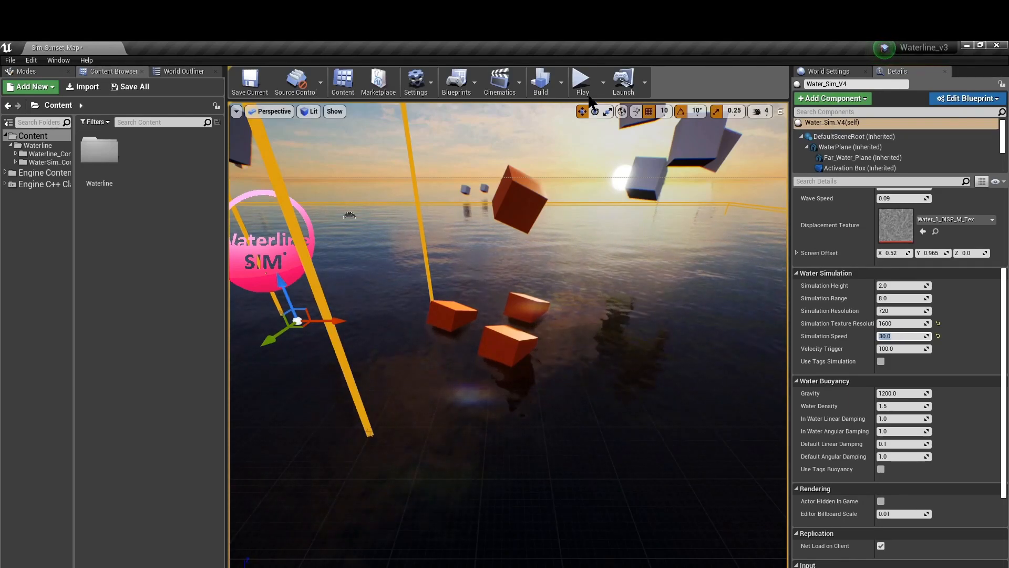
left_click(582, 77)
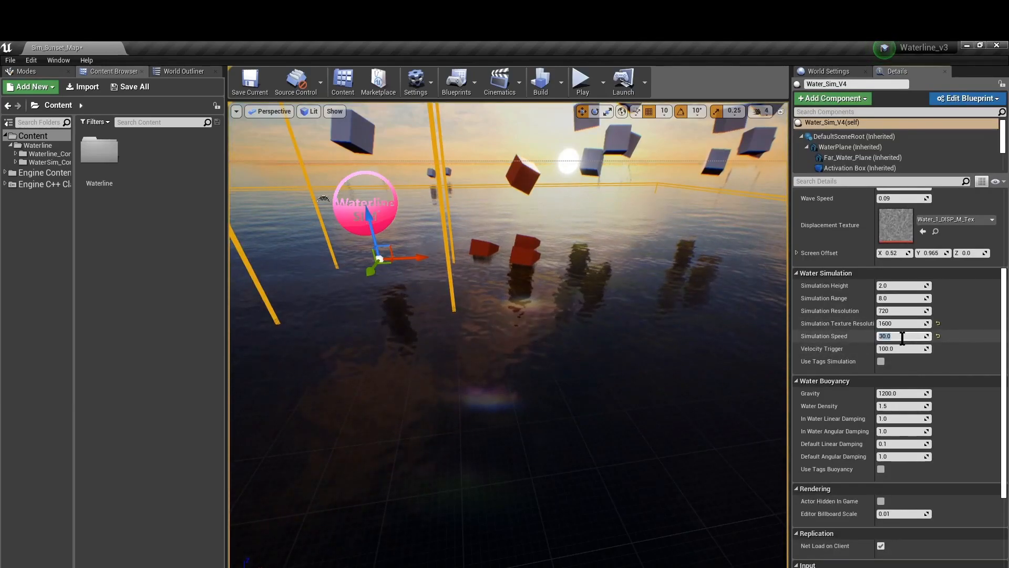
left_click(582, 79)
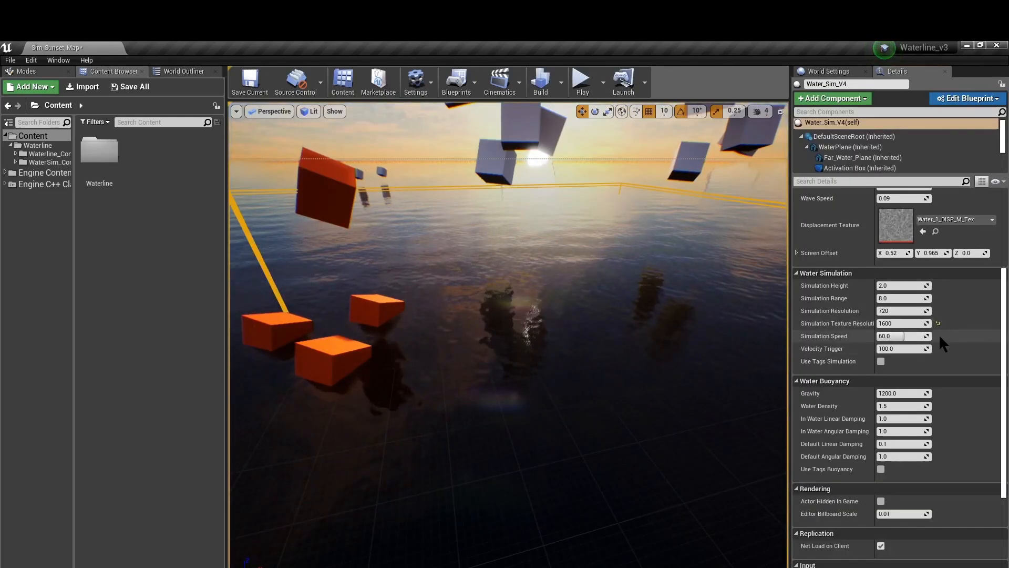
left_click(582, 78)
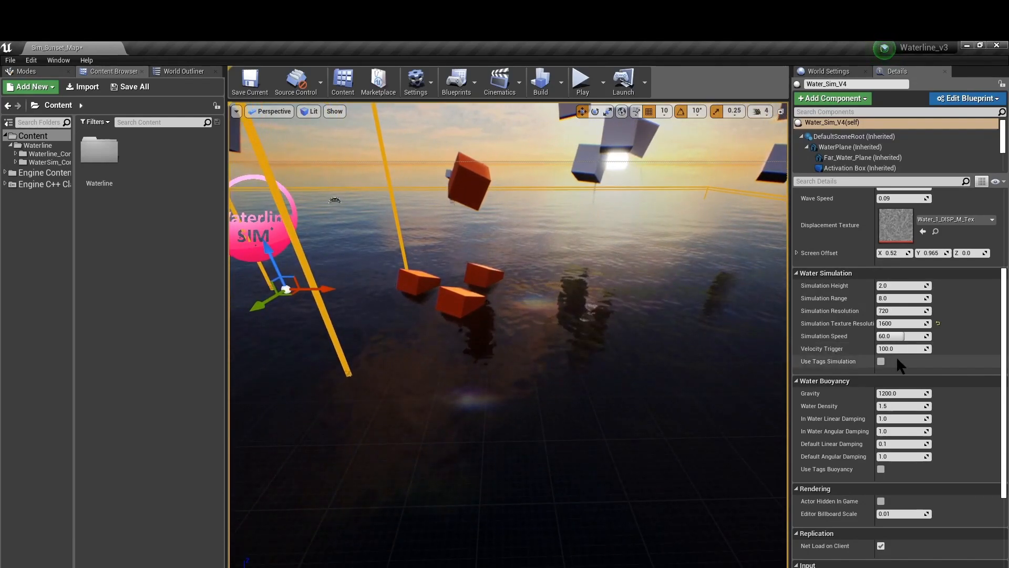
mouse_move(897, 352)
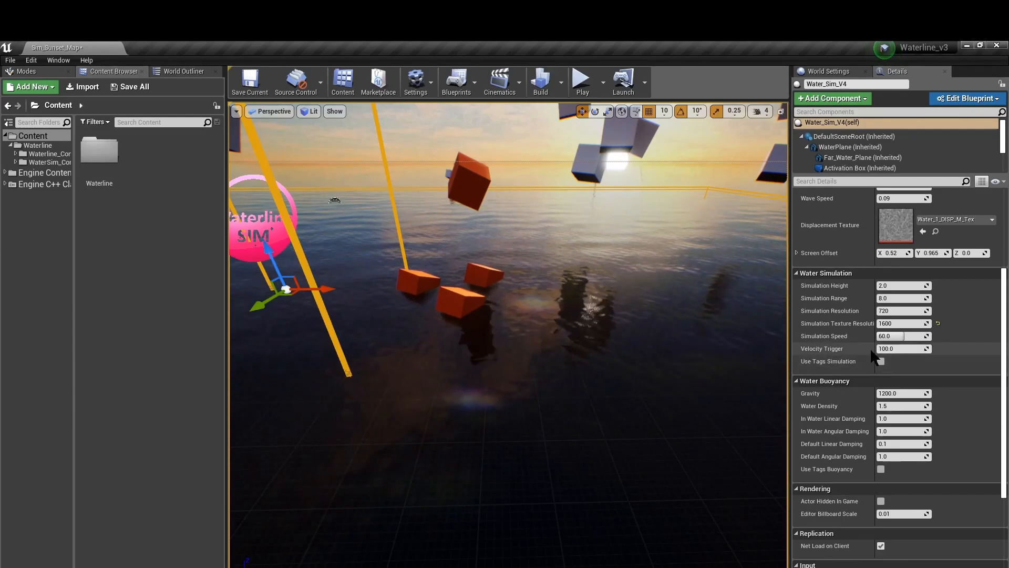
mouse_move(903, 348)
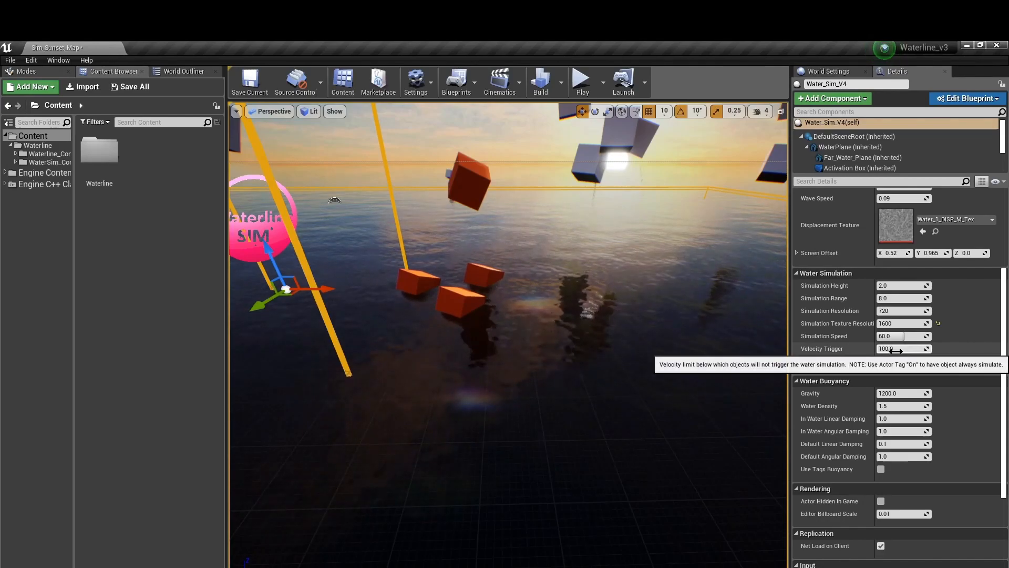
left_click(582, 79)
type("1")
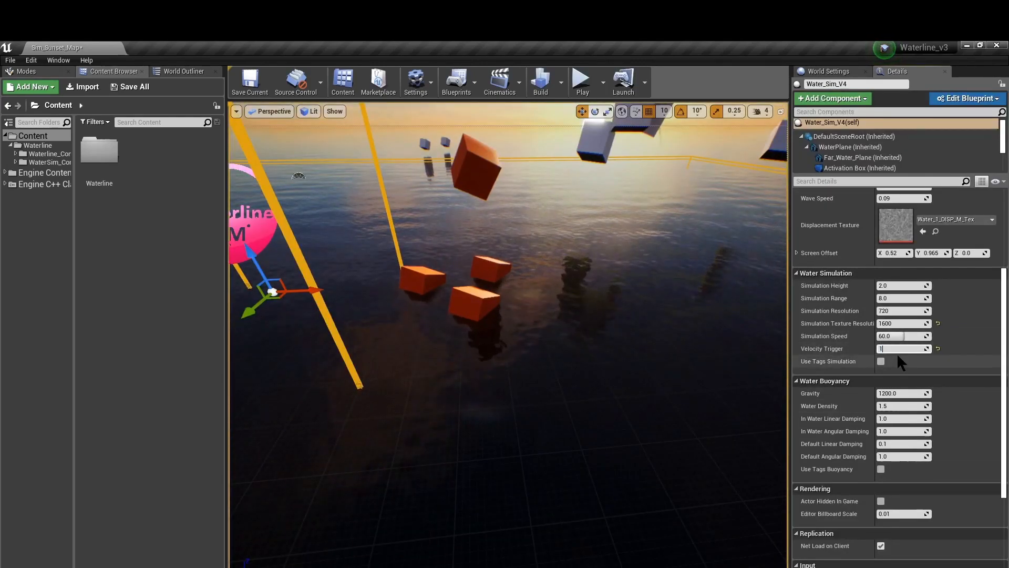
left_click(582, 79)
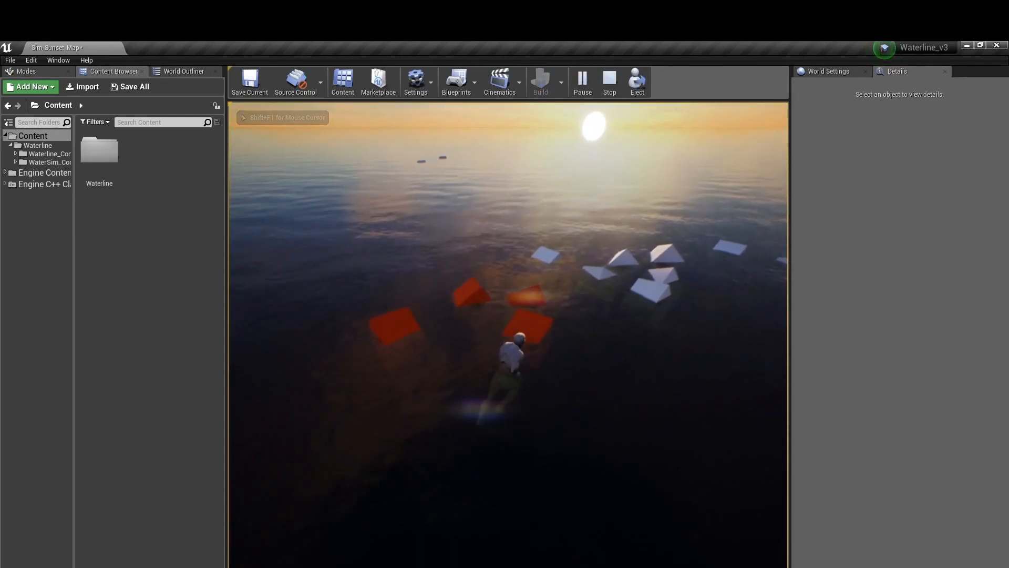
left_click(609, 80)
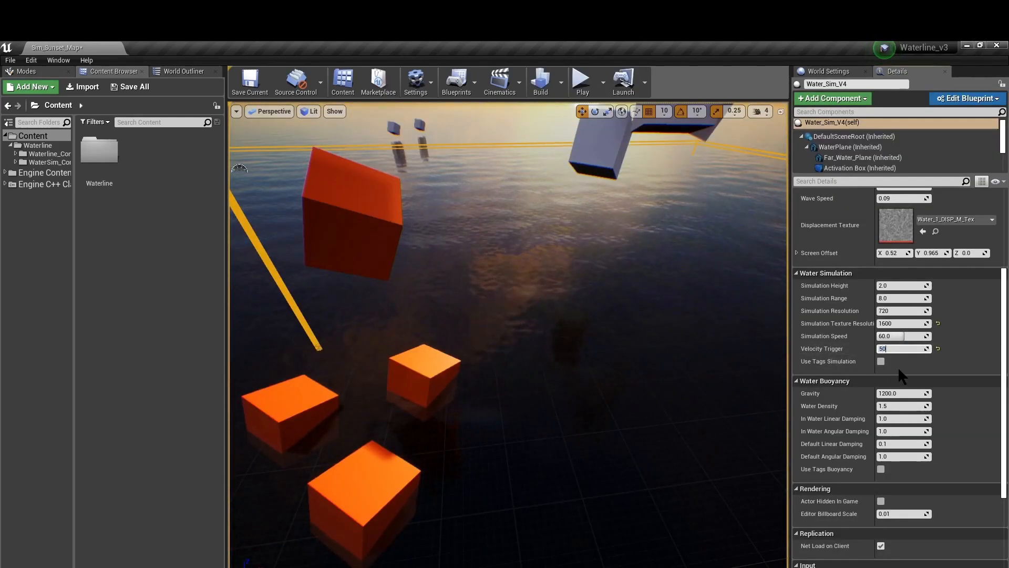
left_click(582, 79)
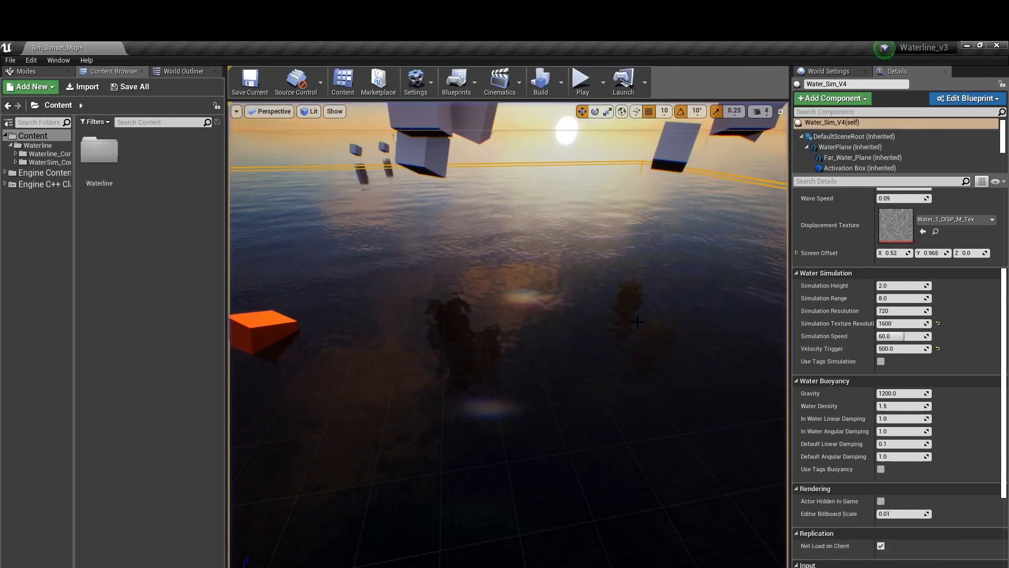
type("100")
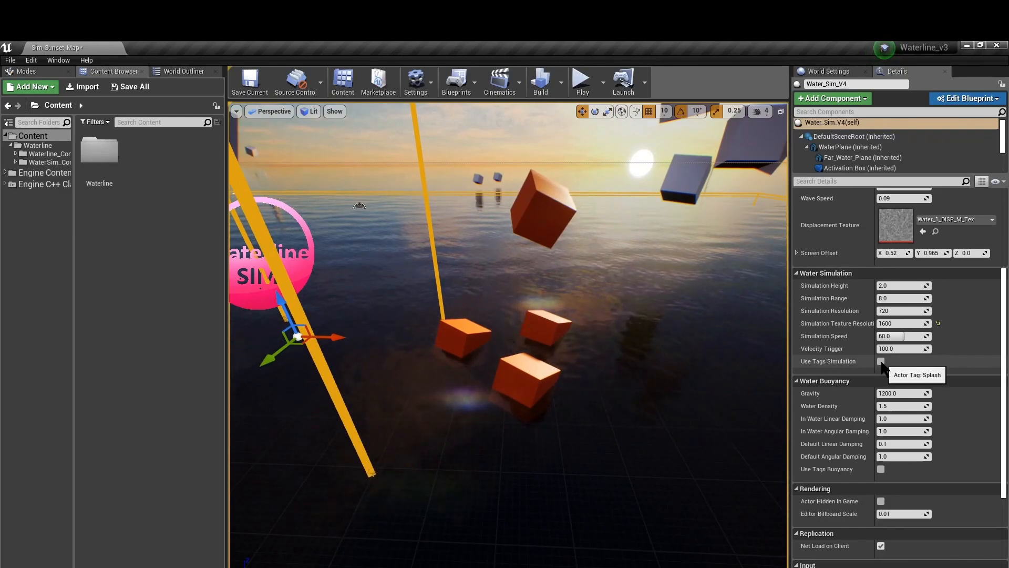
left_click(582, 79)
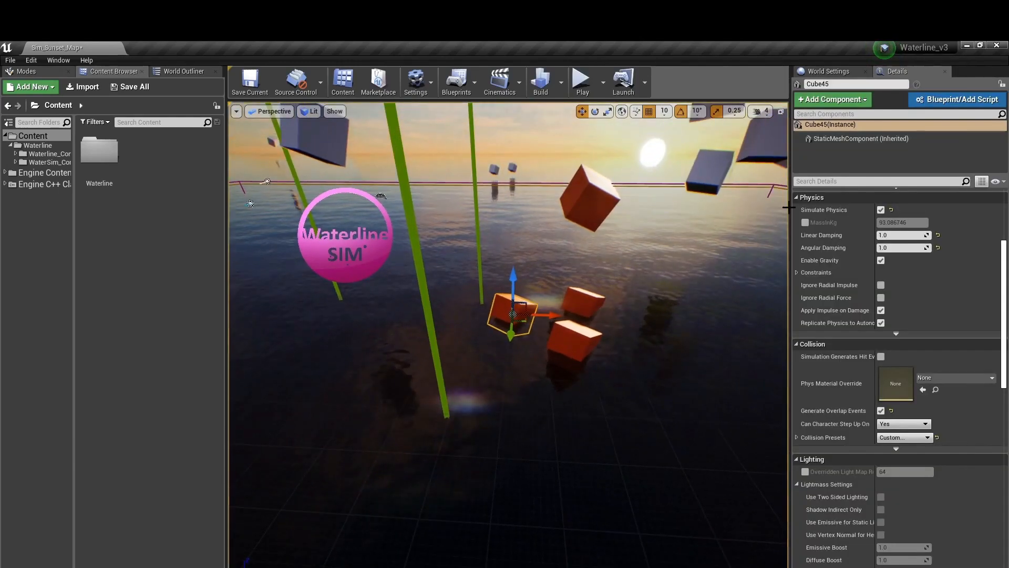
type("ta")
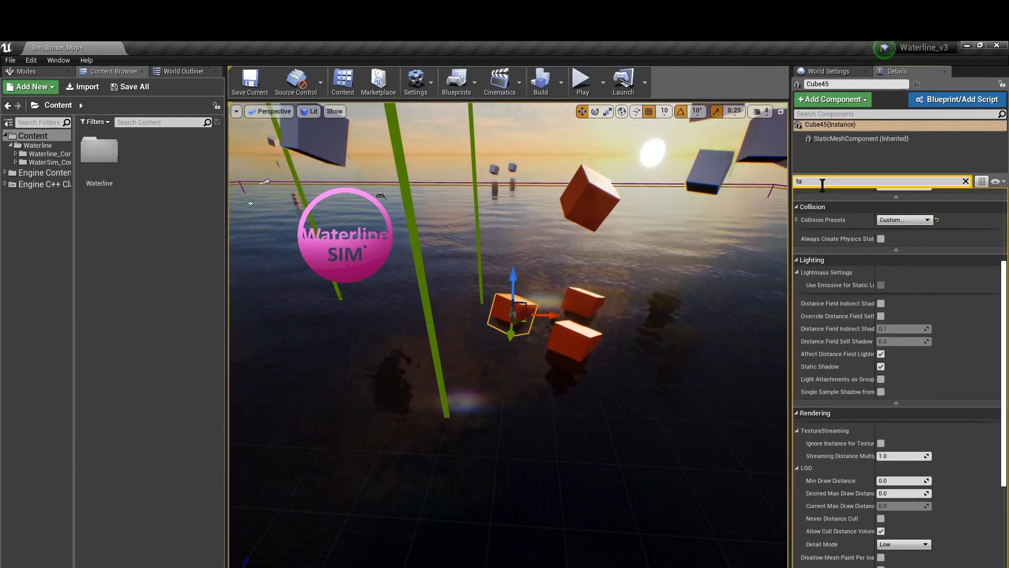
type("g")
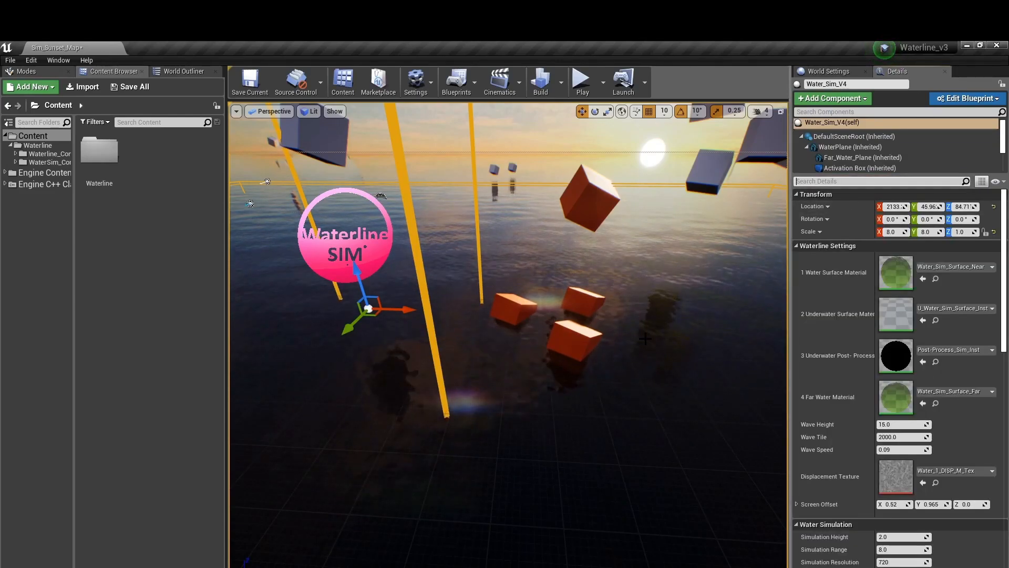
Start Simulate mode so the cubes drop onto and float on the water
scroll("down", 3)
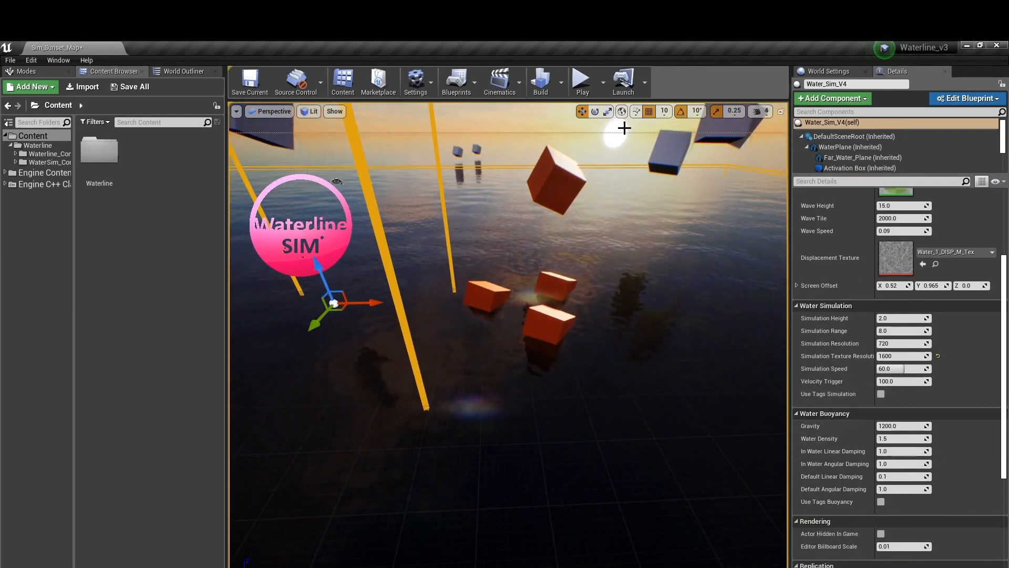
mouse_move(602, 84)
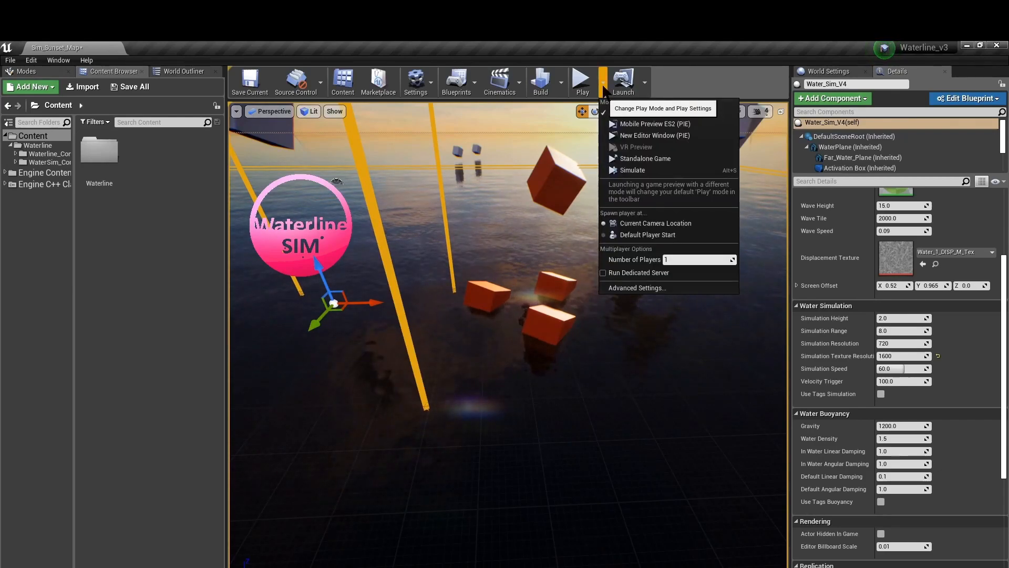
mouse_move(655, 169)
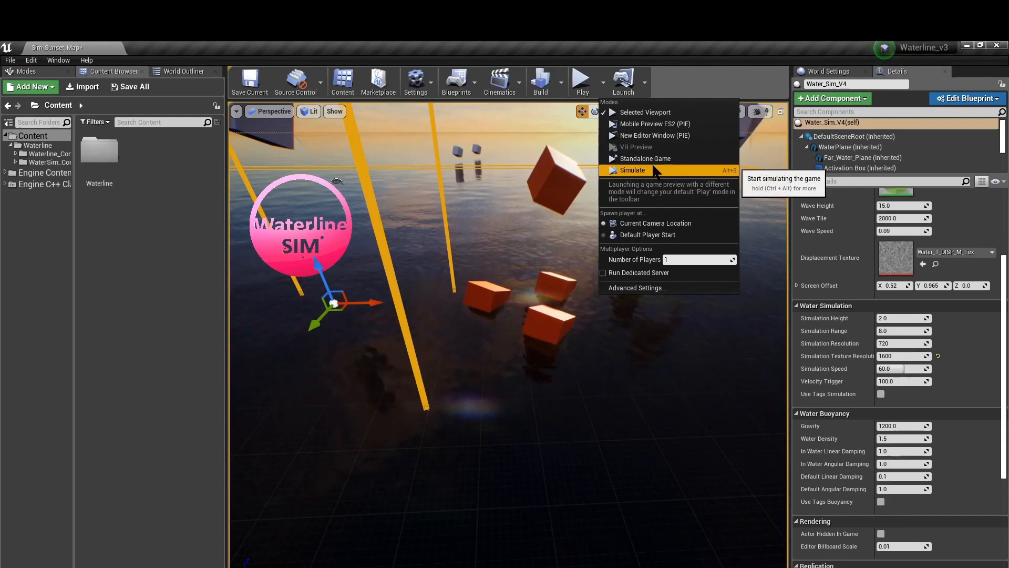
left_click(632, 170)
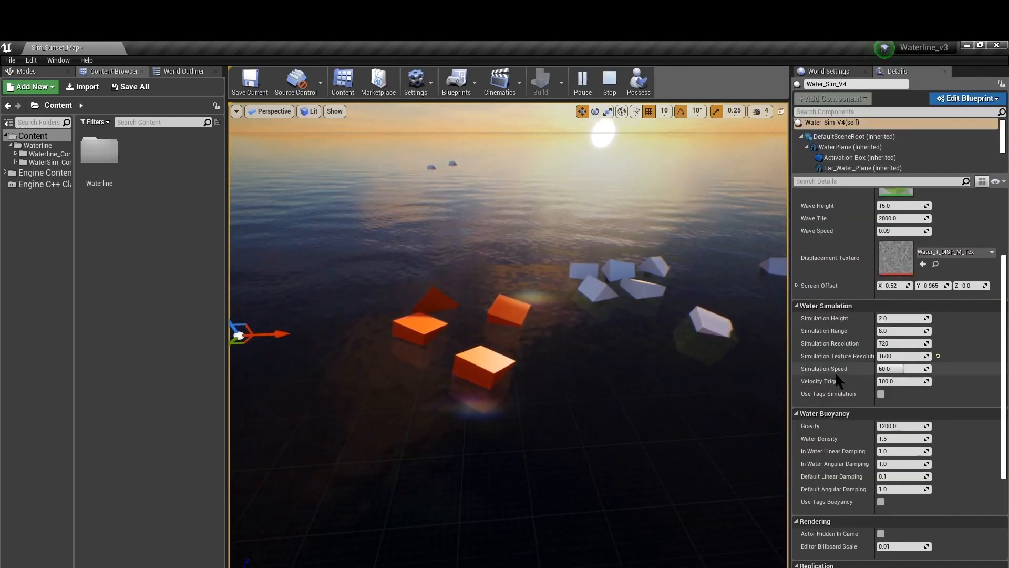
mouse_move(823, 439)
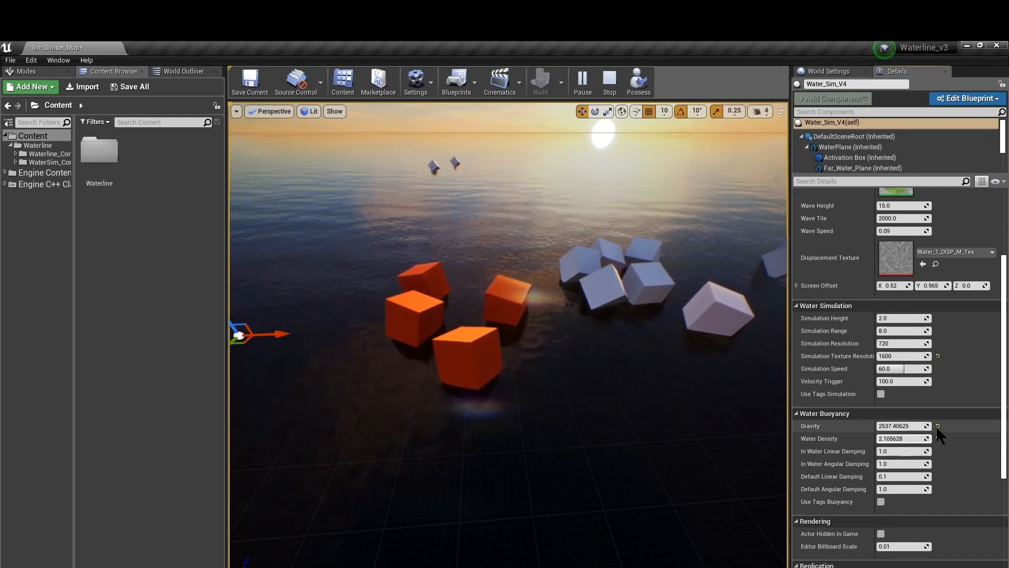
type("1200.0")
type("1.5")
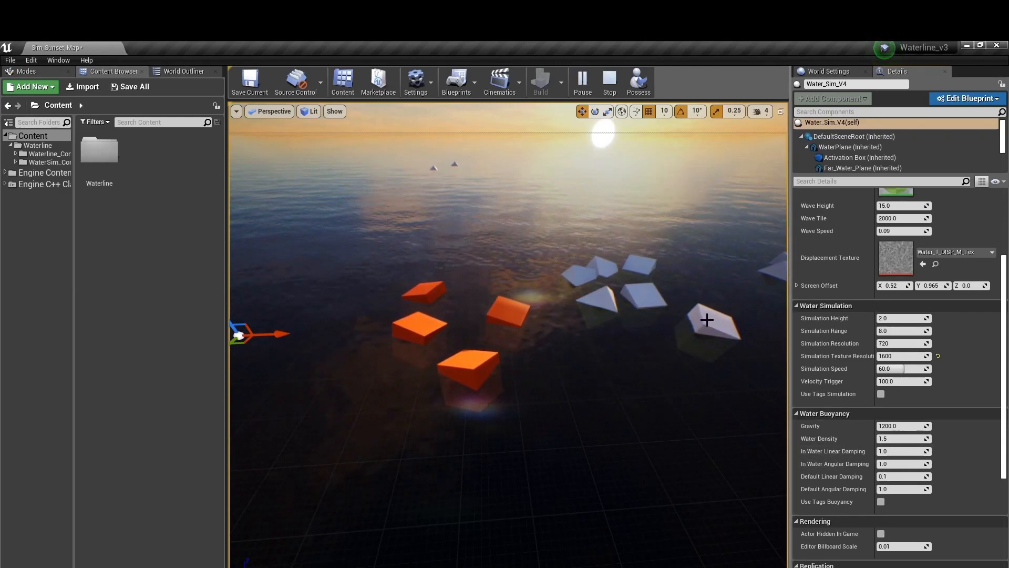
mouse_move(837, 481)
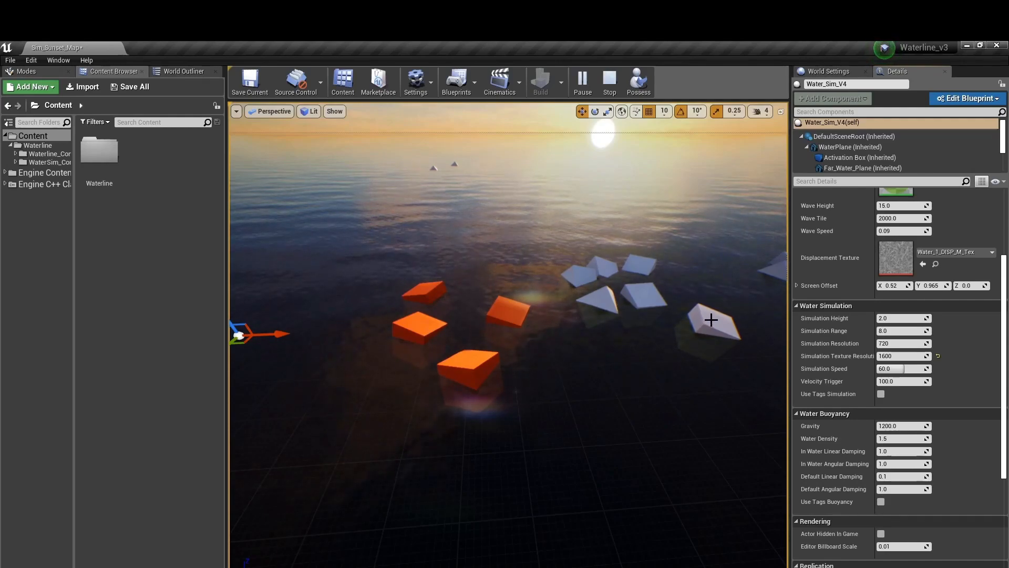
left_click(711, 321)
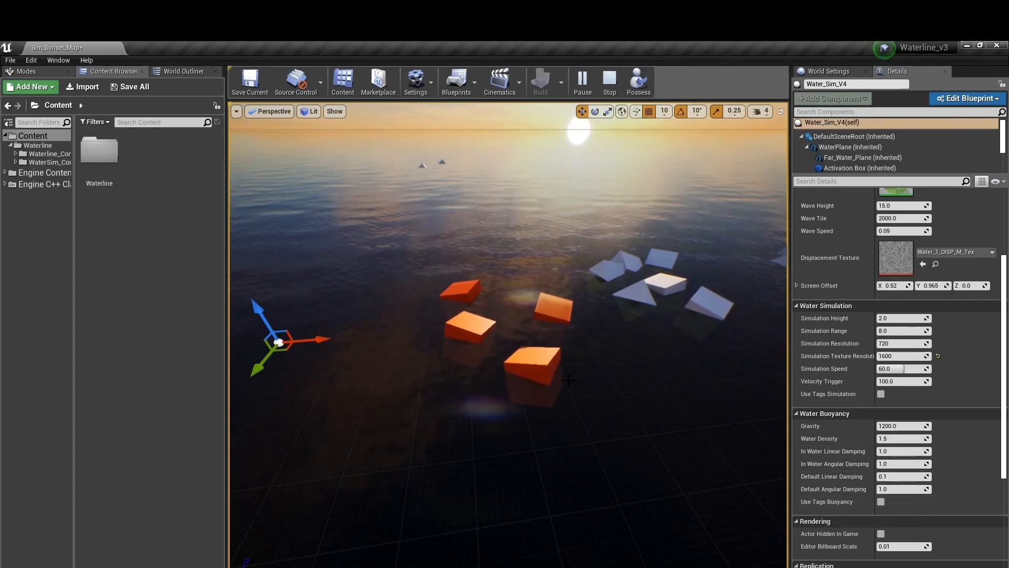
left_click(534, 379)
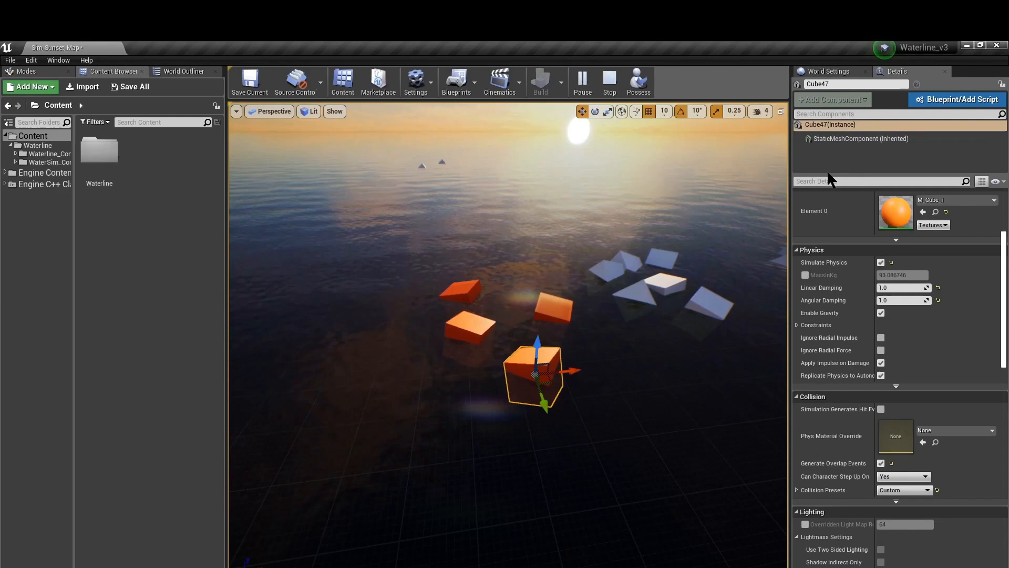
type("tag")
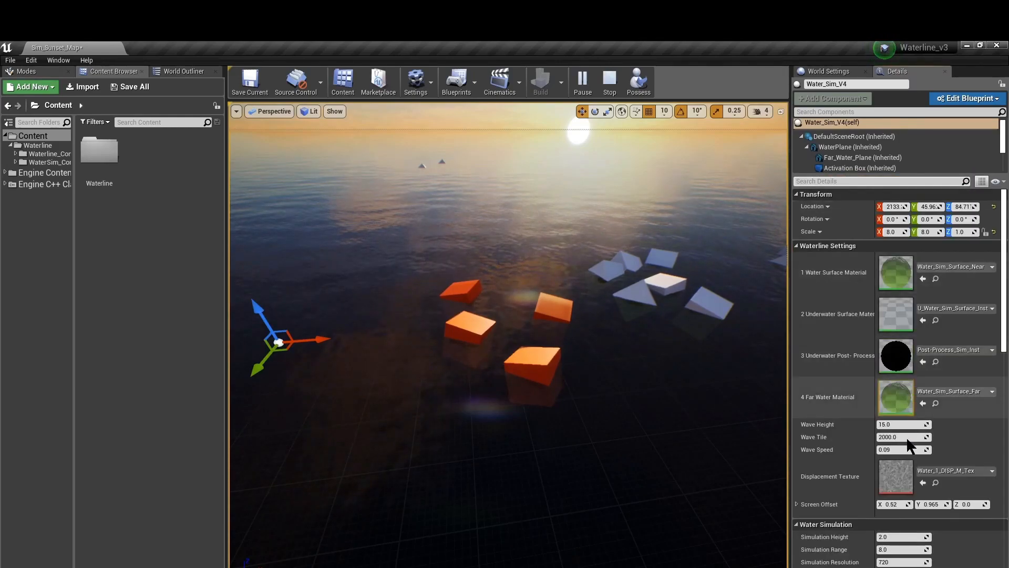
scroll("down", 3)
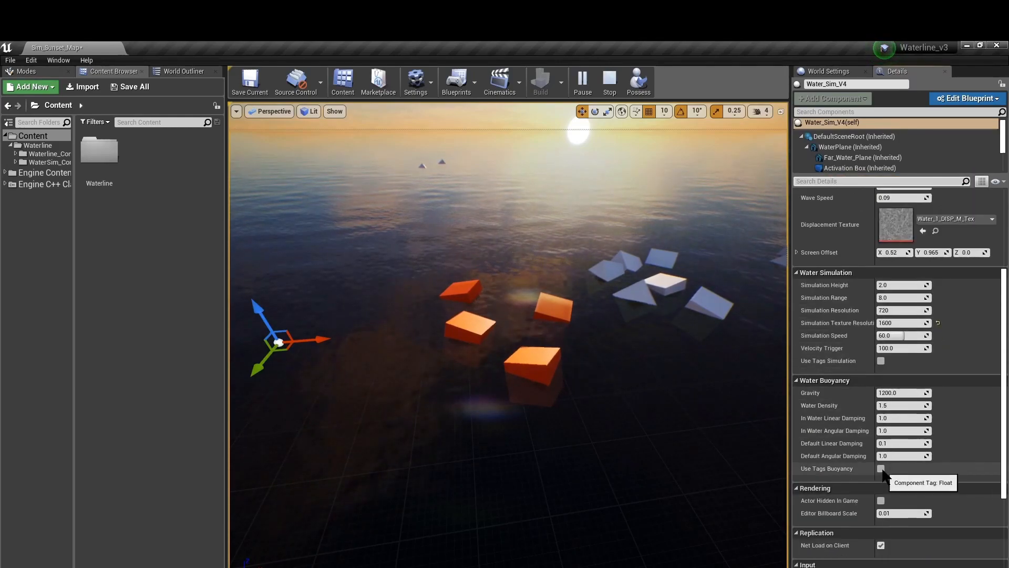
left_click(881, 469)
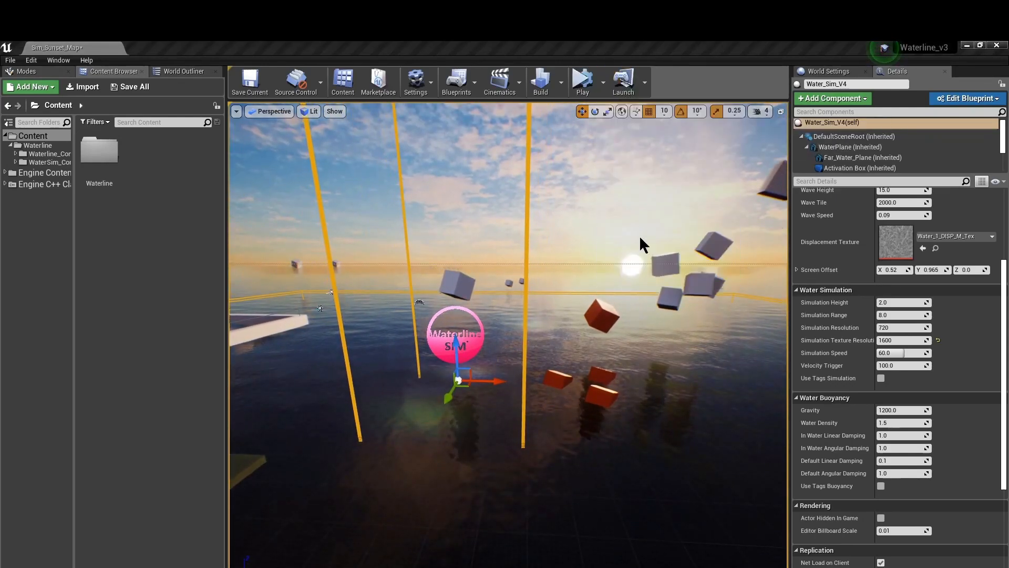
left_click(583, 79)
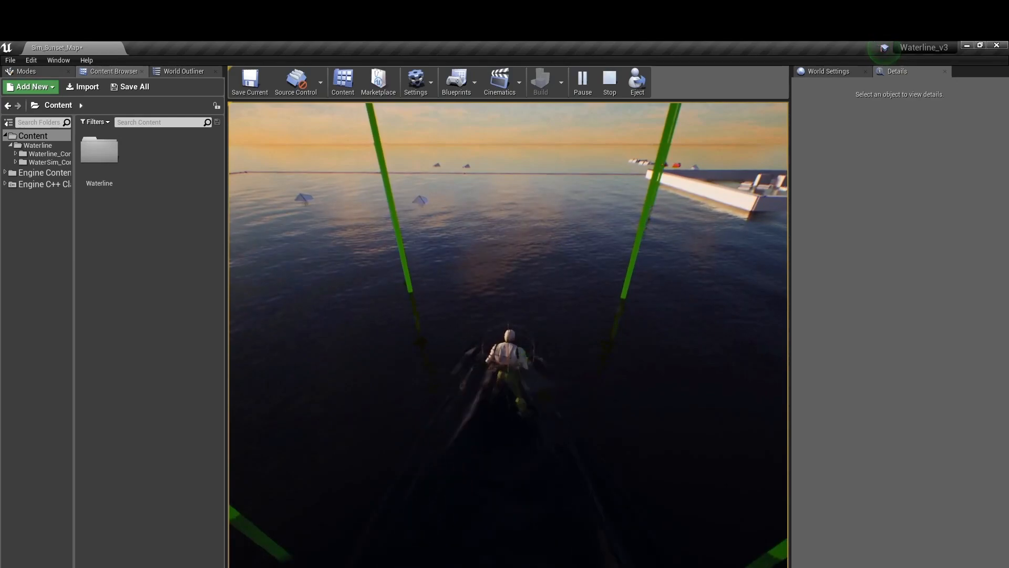
left_click(609, 80)
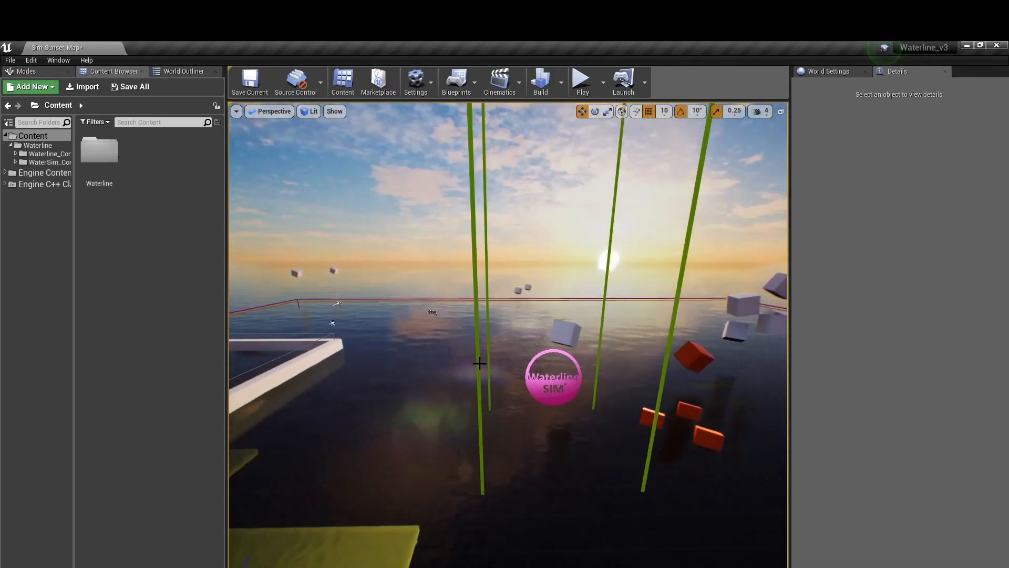
Select the Waterline SIM actor's Activation Box, then start a play test
left_click(551, 379)
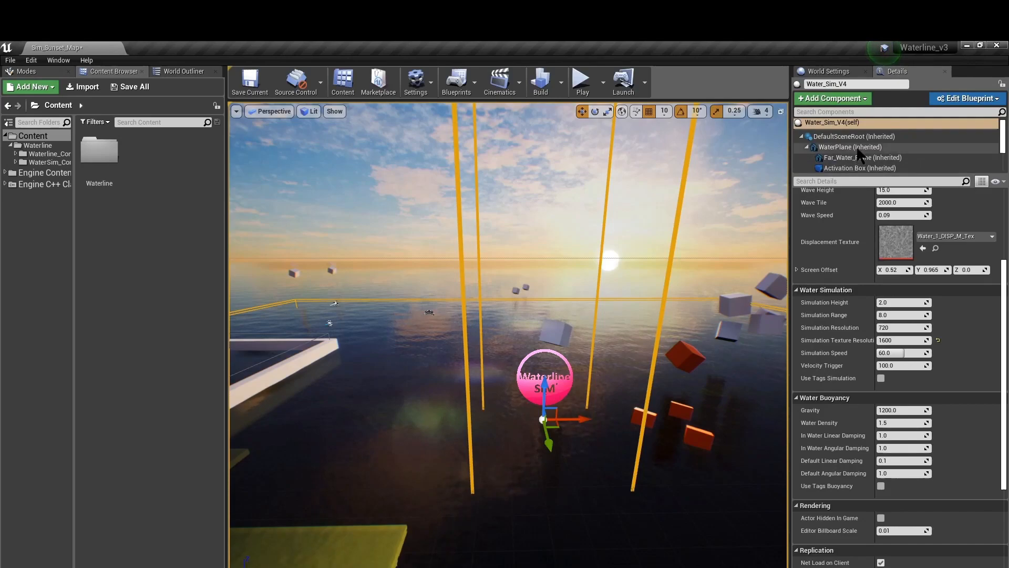
left_click(860, 168)
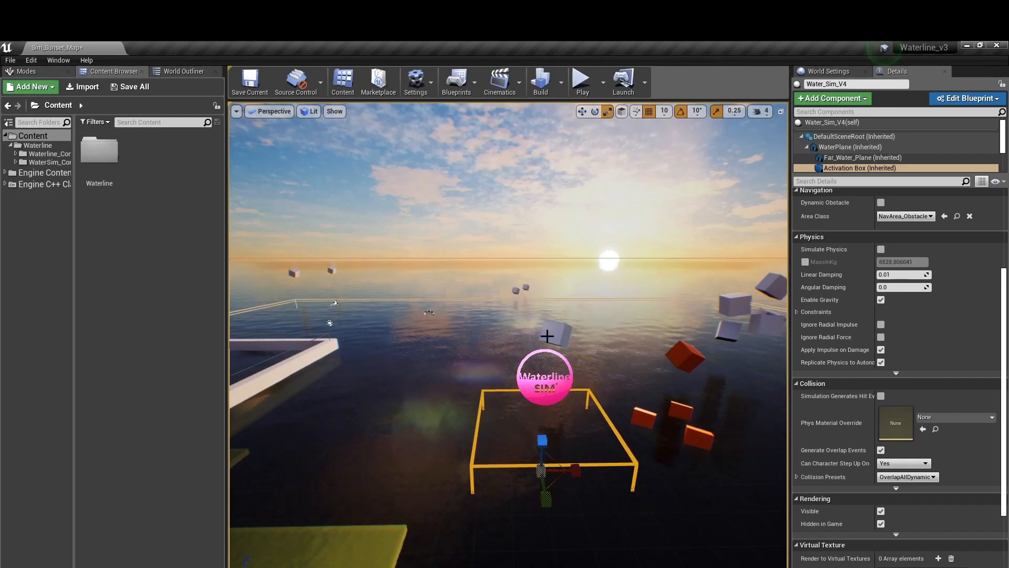
left_click(582, 79)
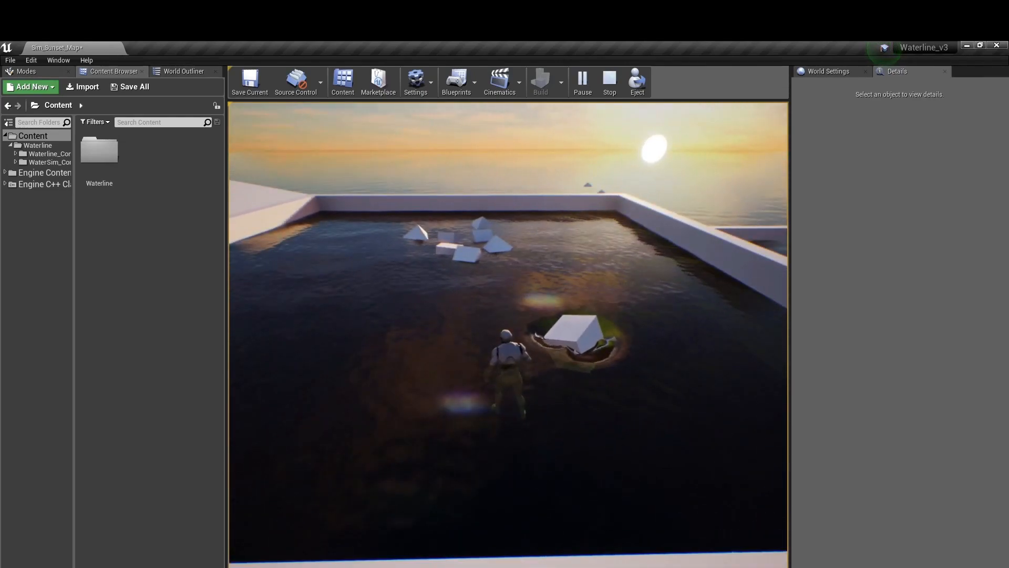
Stop play, check the white cube's Actor Tags for 'On' via the 'tag' filter, then play again
left_click(609, 79)
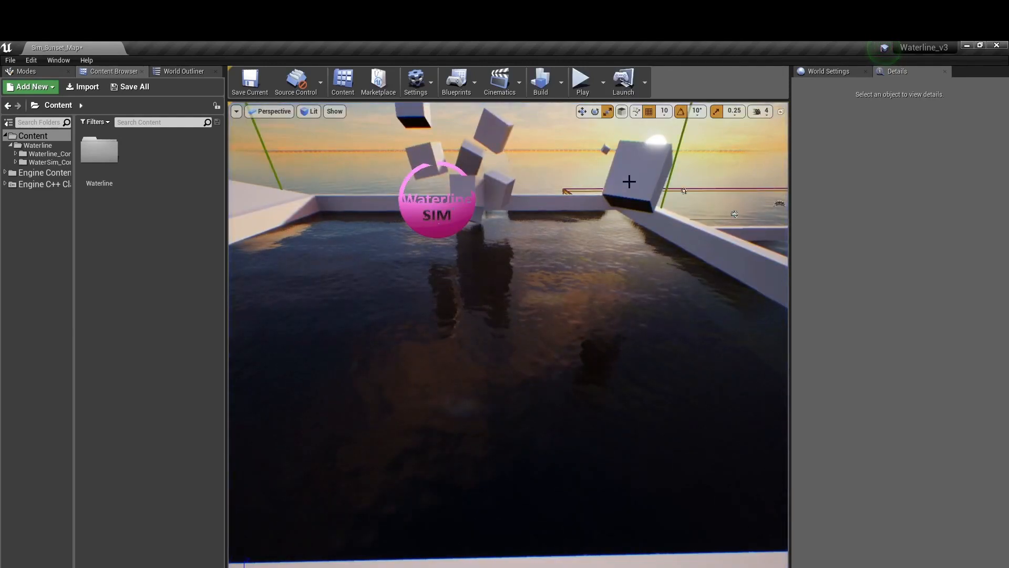
left_click(634, 179)
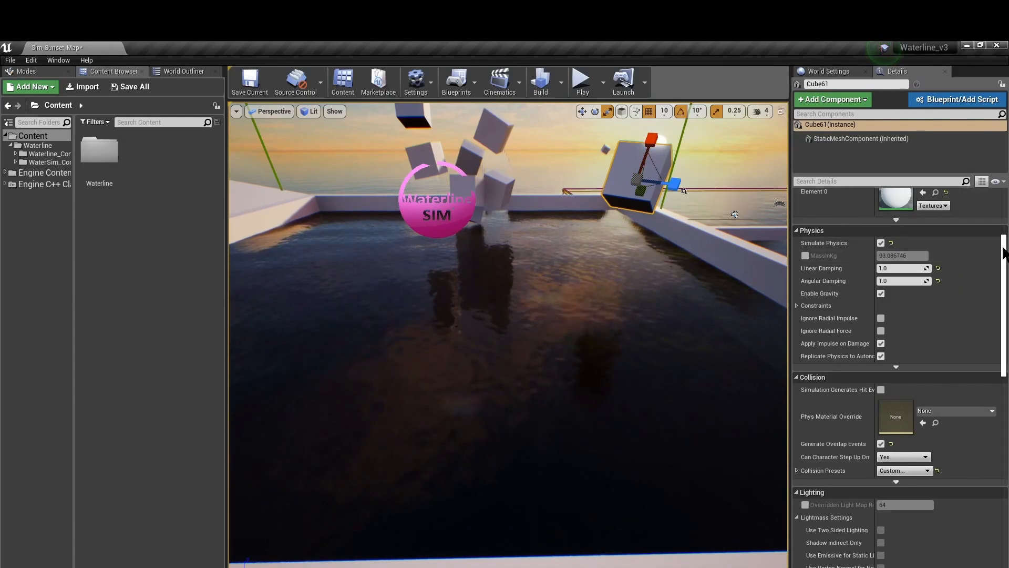
scroll("down", 3)
type("t")
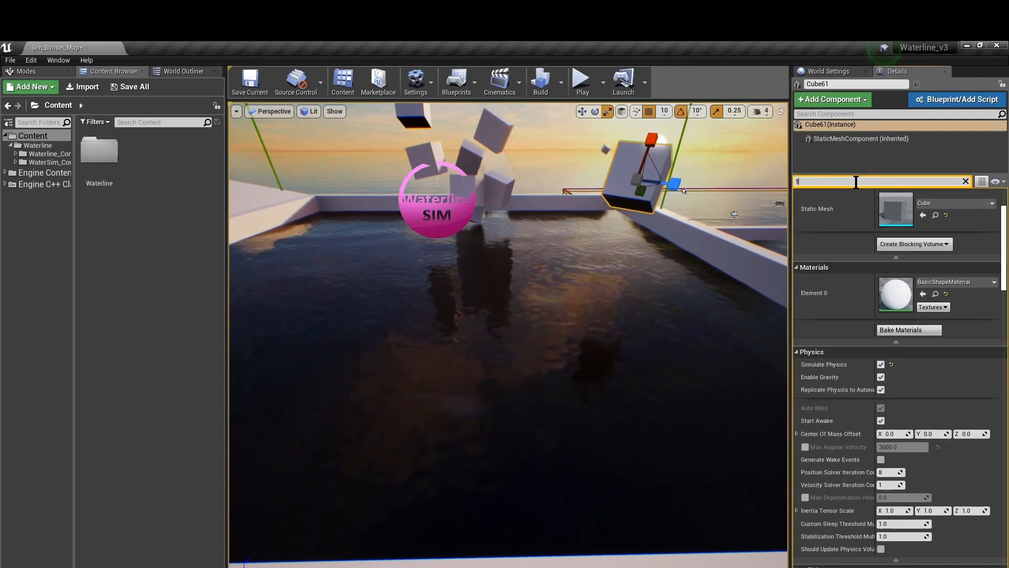
type("ag")
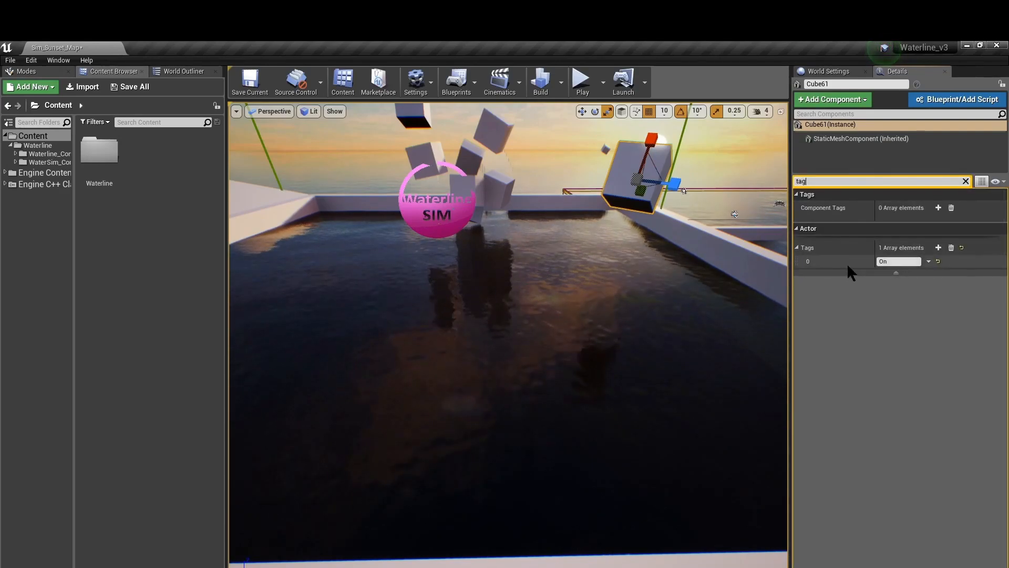
mouse_move(582, 80)
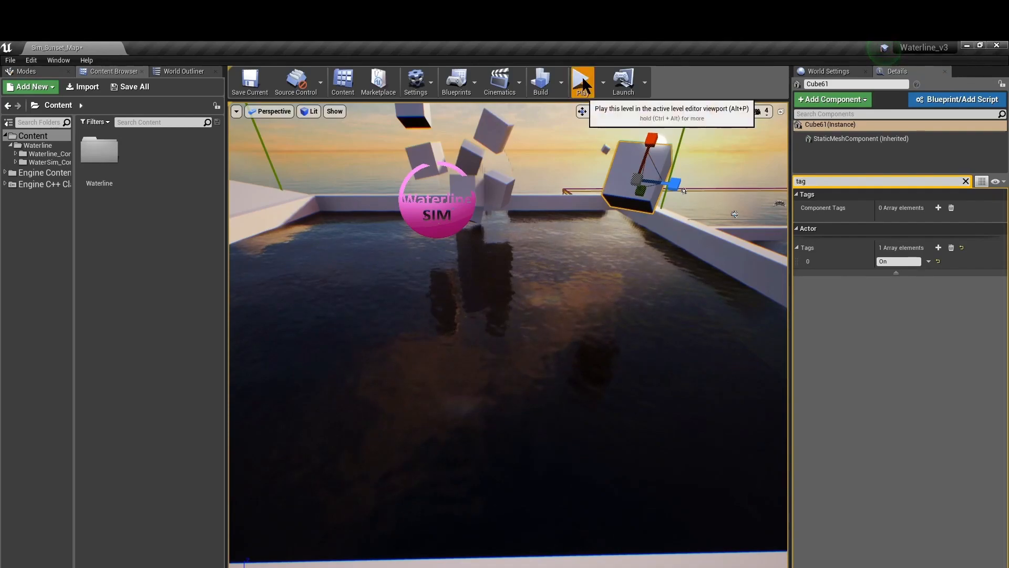
left_click(583, 79)
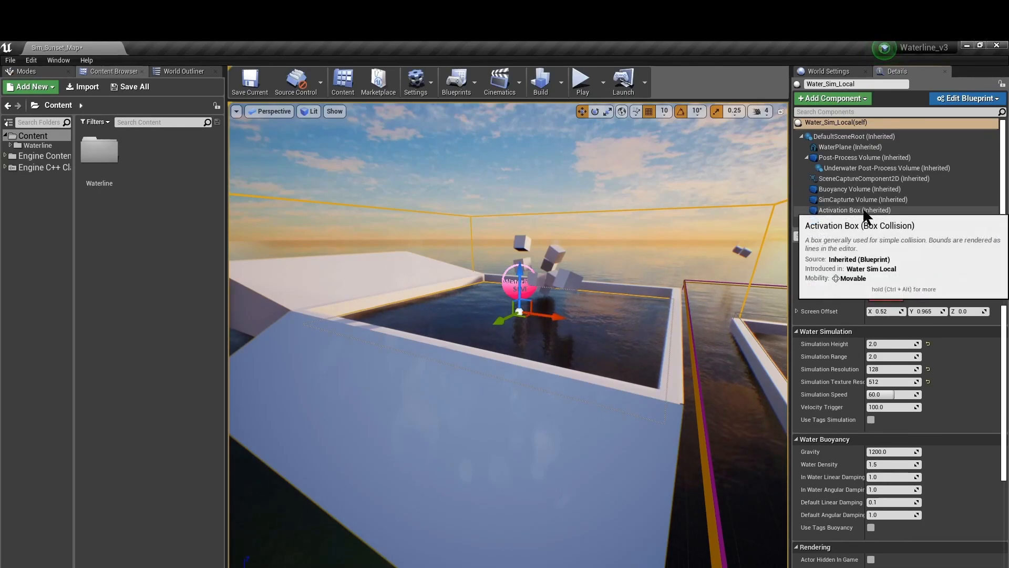
Select the Water_Sim_Local actor's Activation Box (Inherited) component
left_click(854, 210)
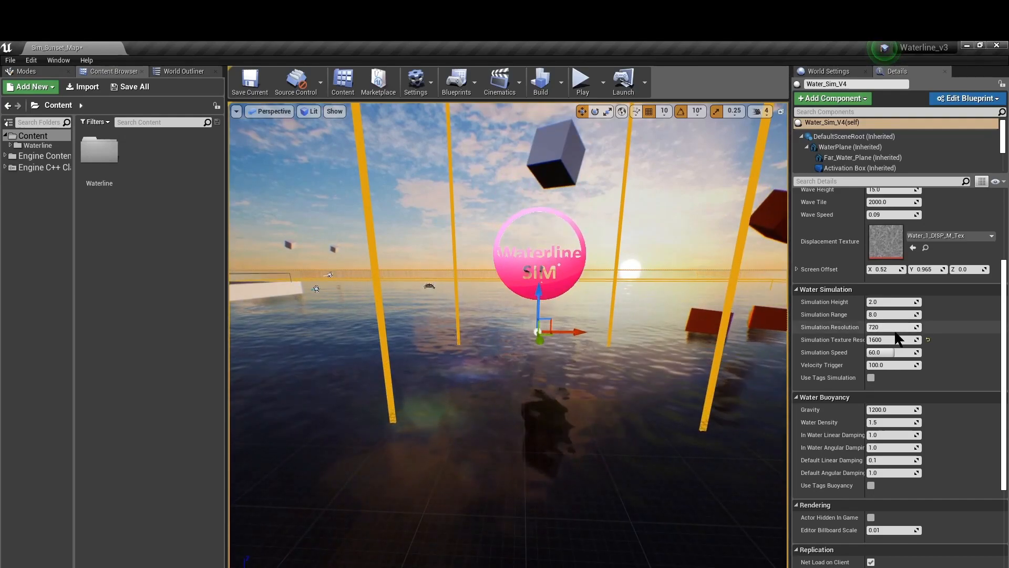
mouse_move(893, 327)
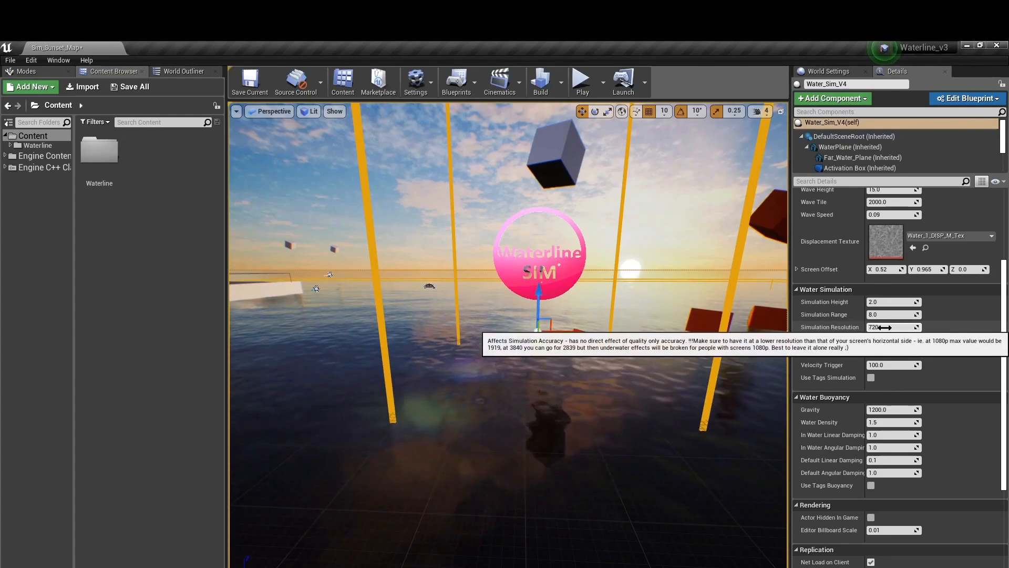
Set Simulation Resolution to 2000 and play-test the green, broken underwater view, then stop
left_click(890, 327)
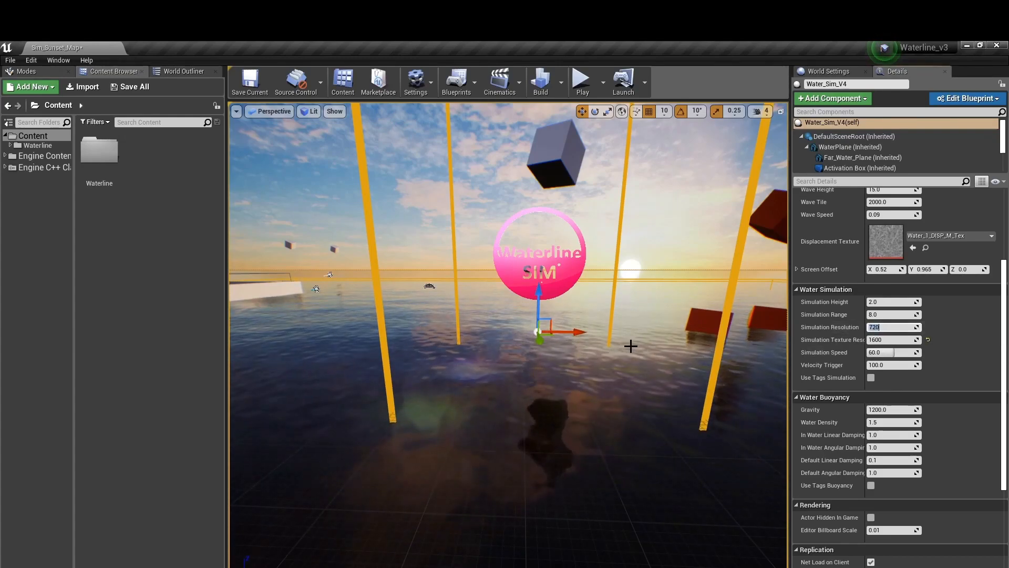
type("2000")
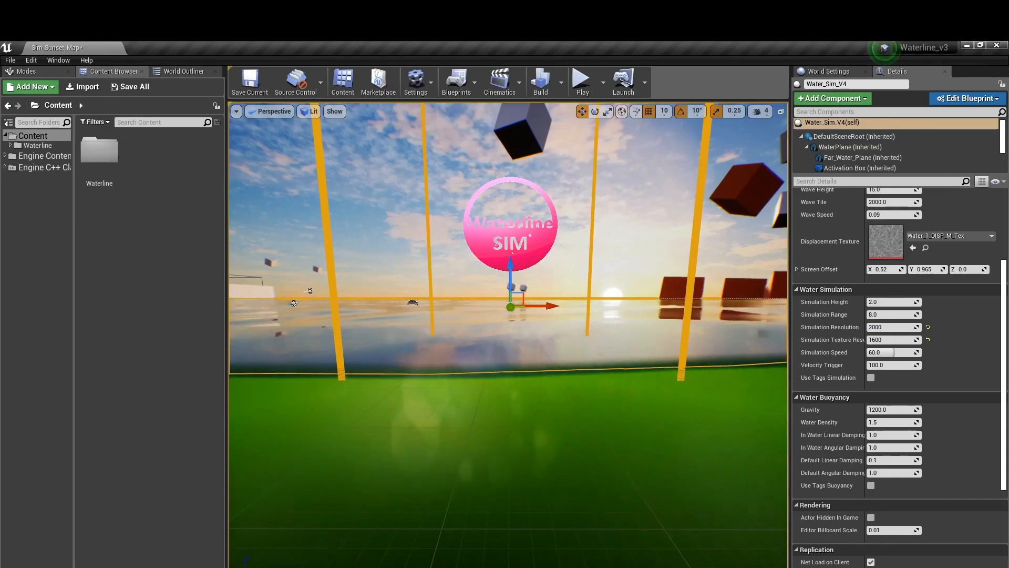
left_click(583, 79)
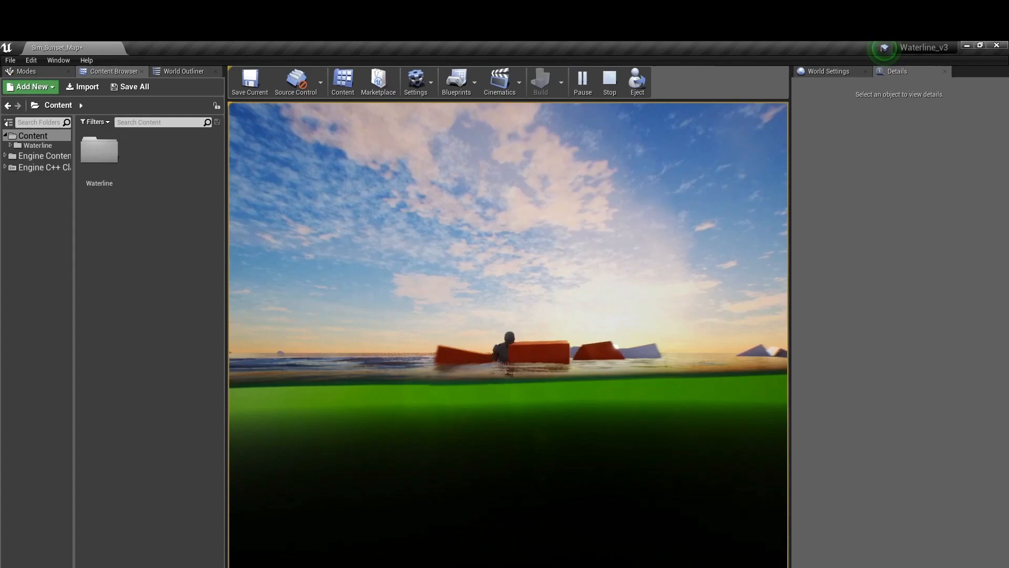
left_click(609, 78)
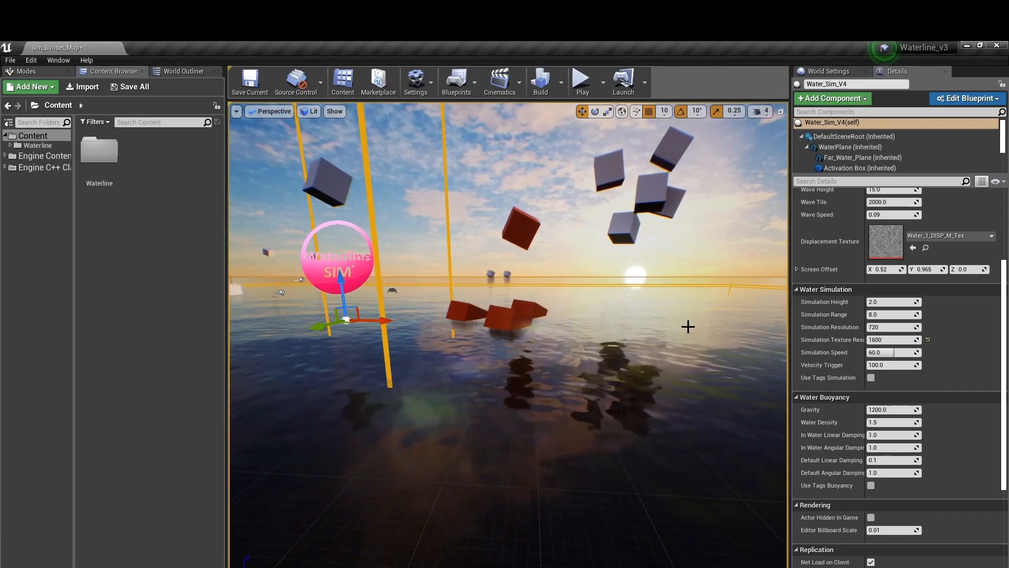
mouse_move(883, 327)
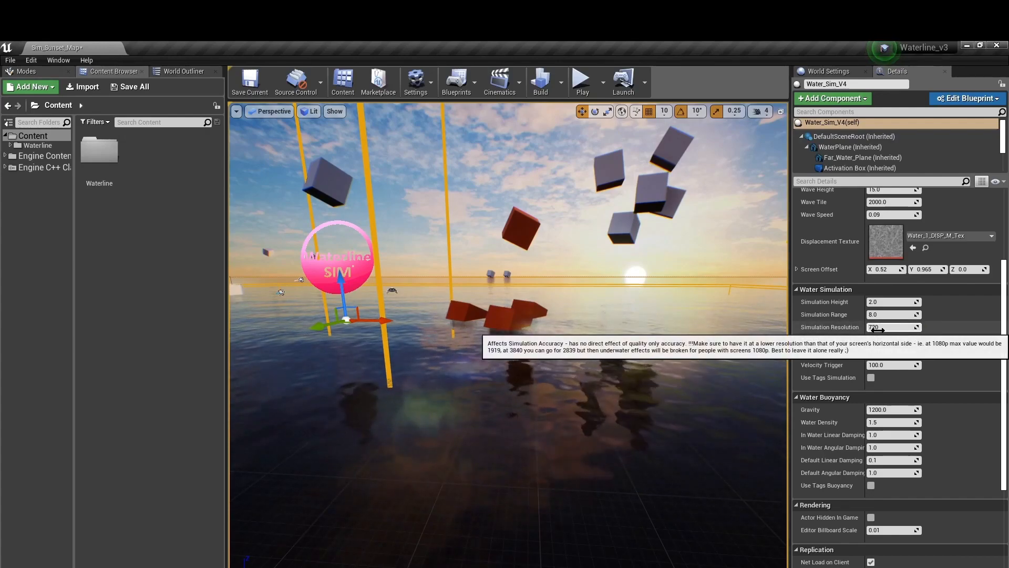